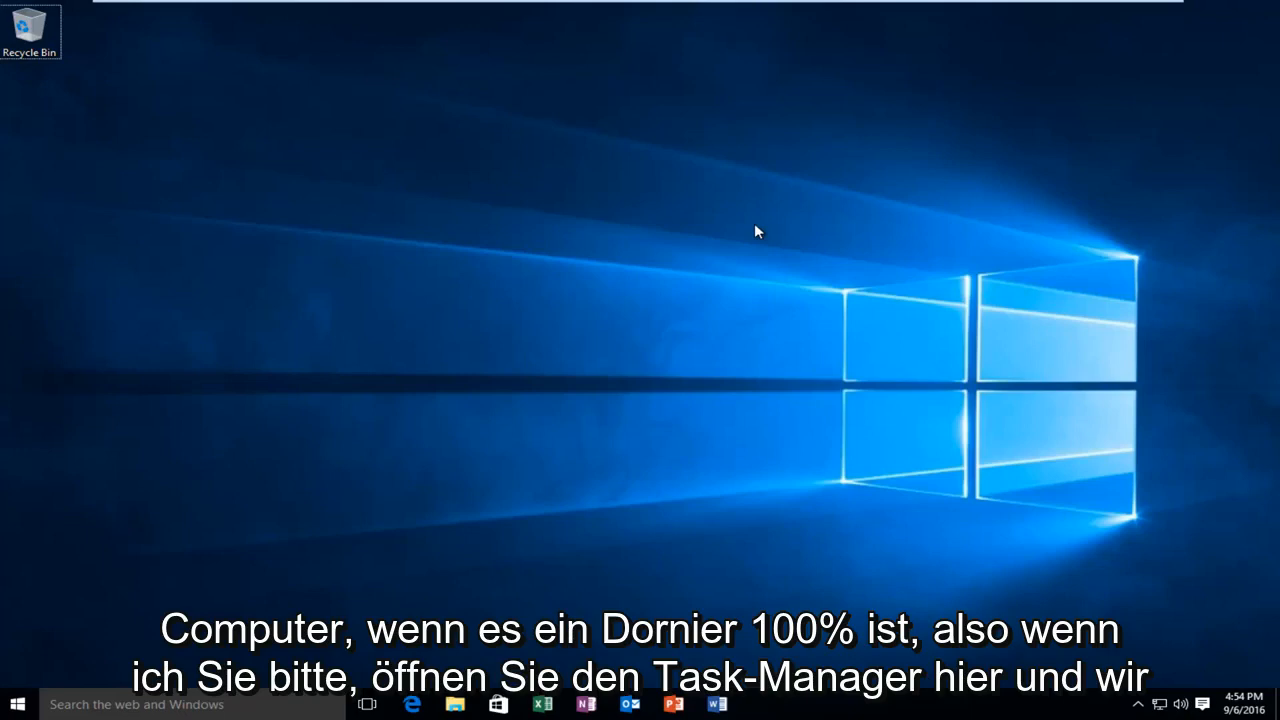
mouse_move(752, 230)
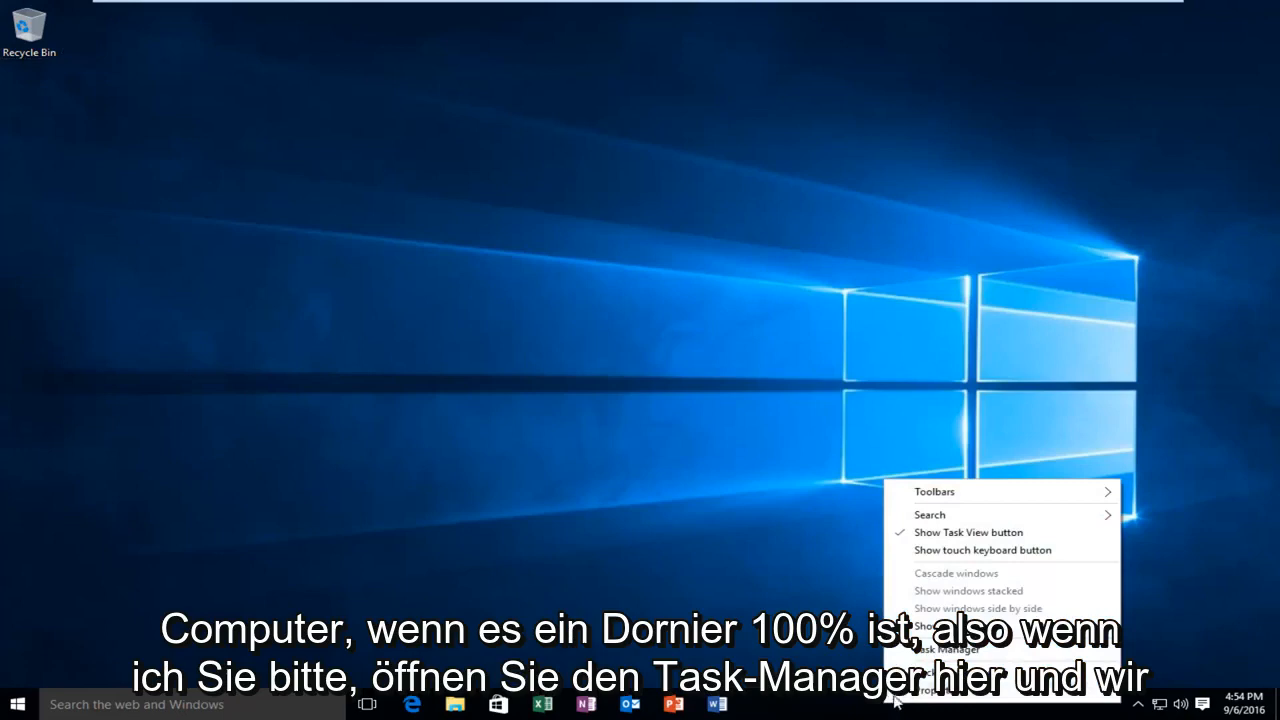
Bring up Task Manager to view Disk 0 (C:) activity, showing 6% active time.
left_click(948, 649)
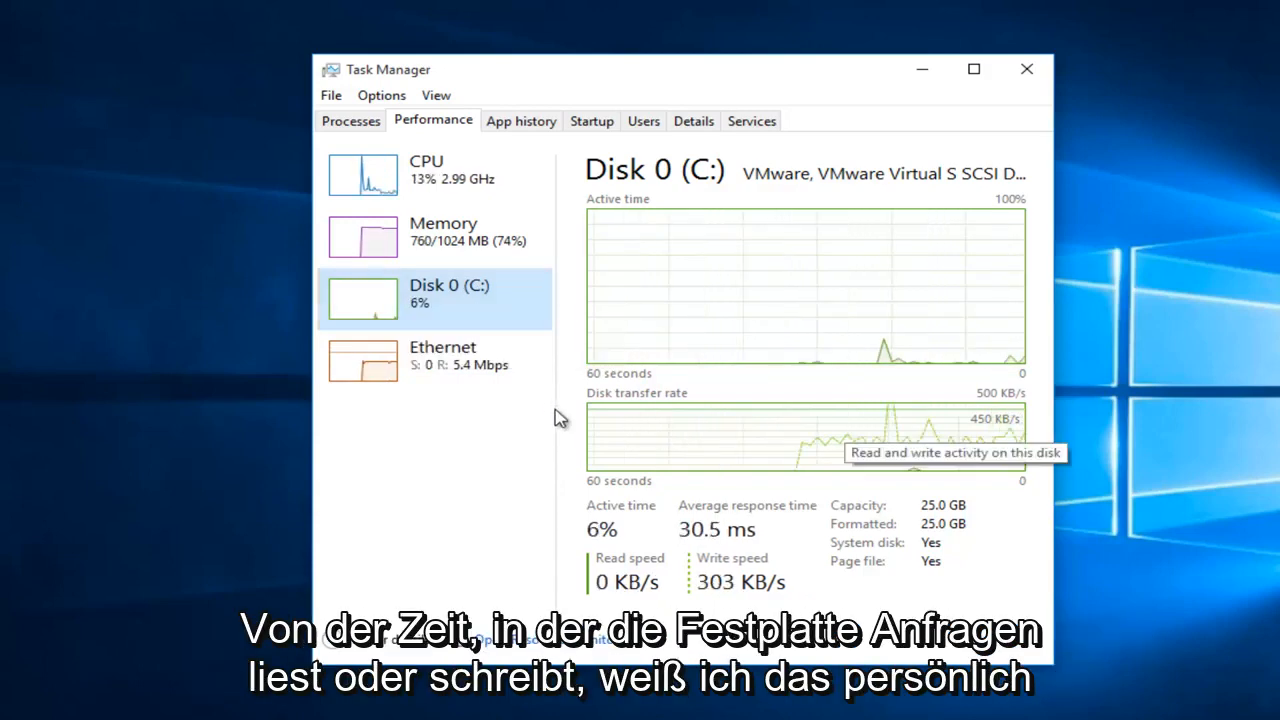
mouse_move(705, 335)
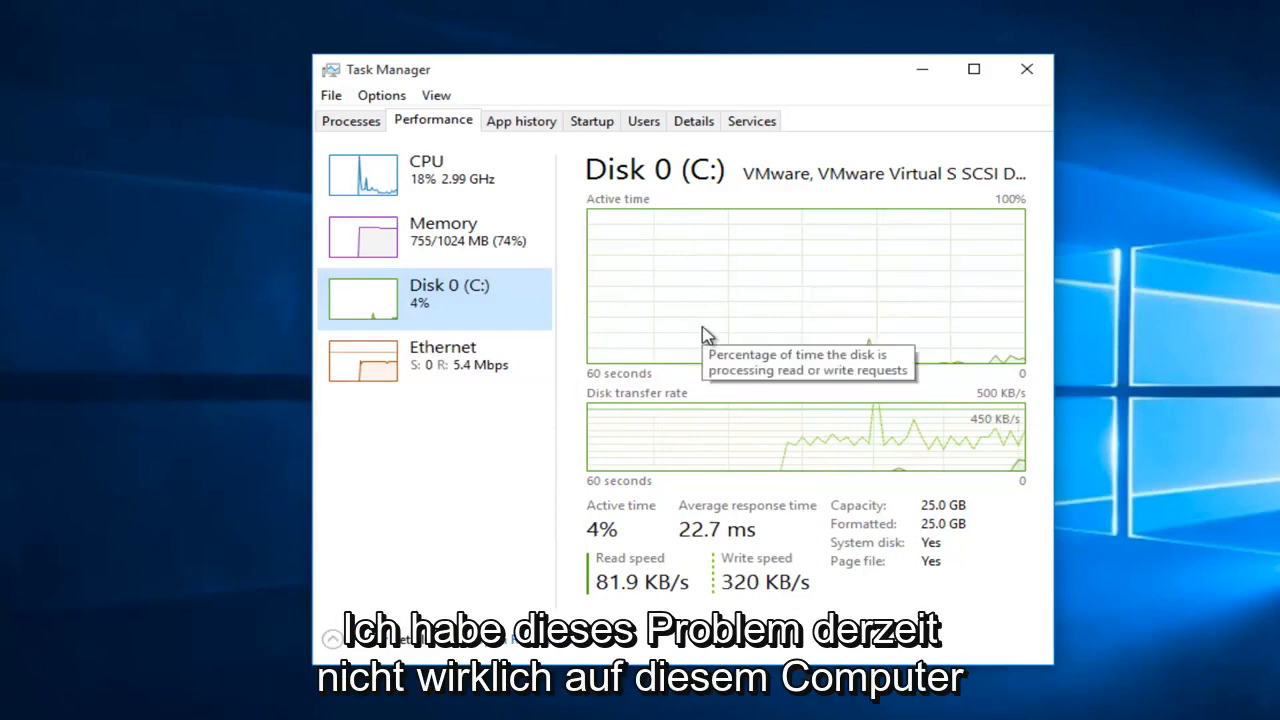
mouse_move(685, 378)
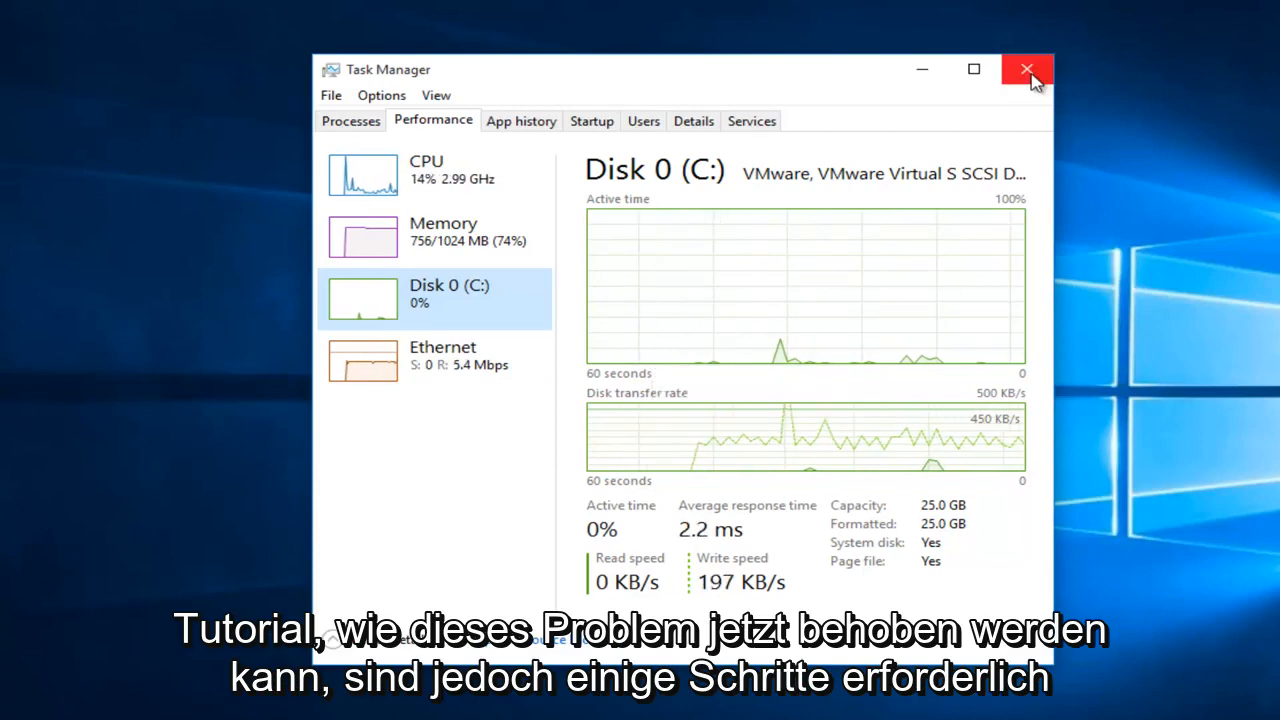
Close Task Manager and launch the Run box from the Start menu for services.msc.
left_click(1026, 69)
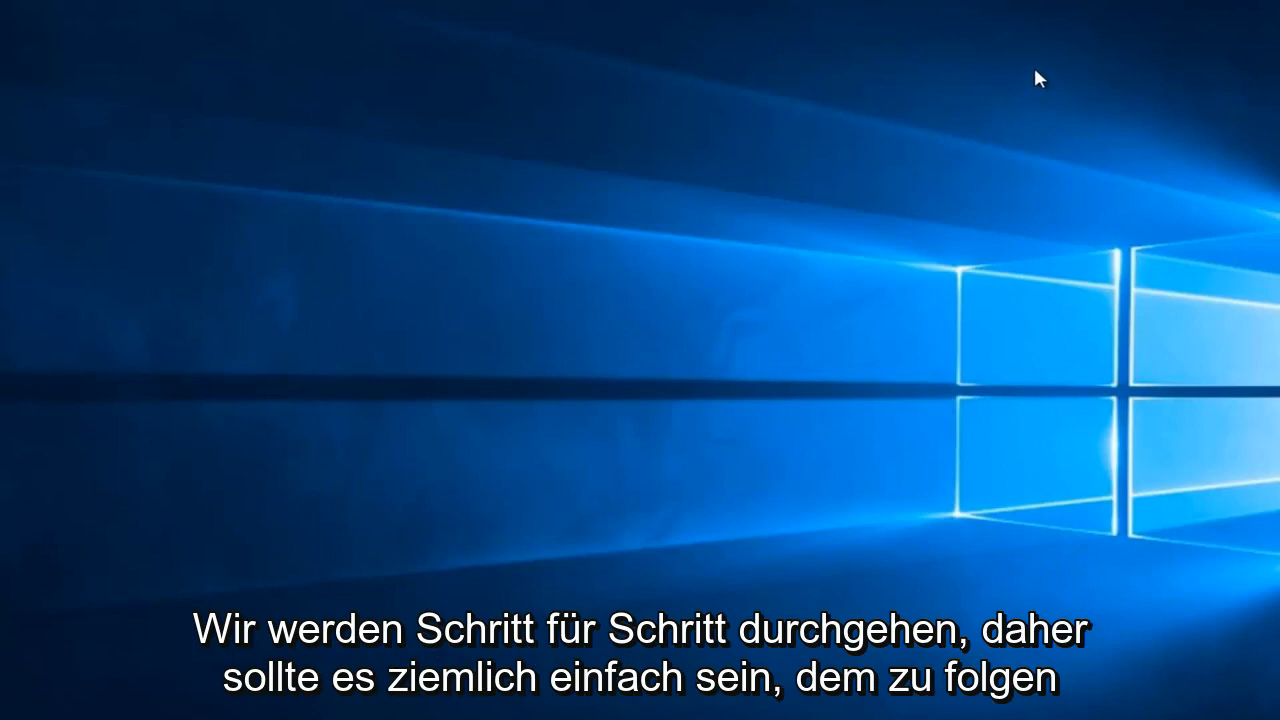
mouse_move(995, 152)
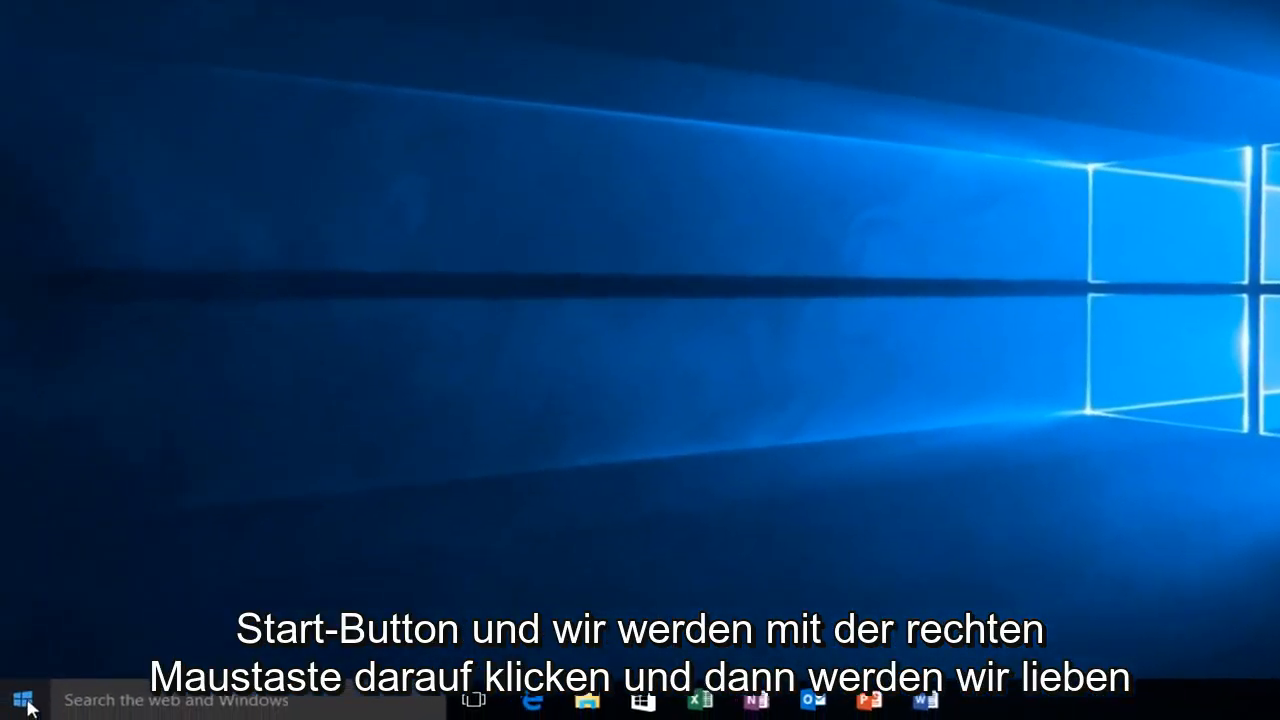
right_click(18, 699)
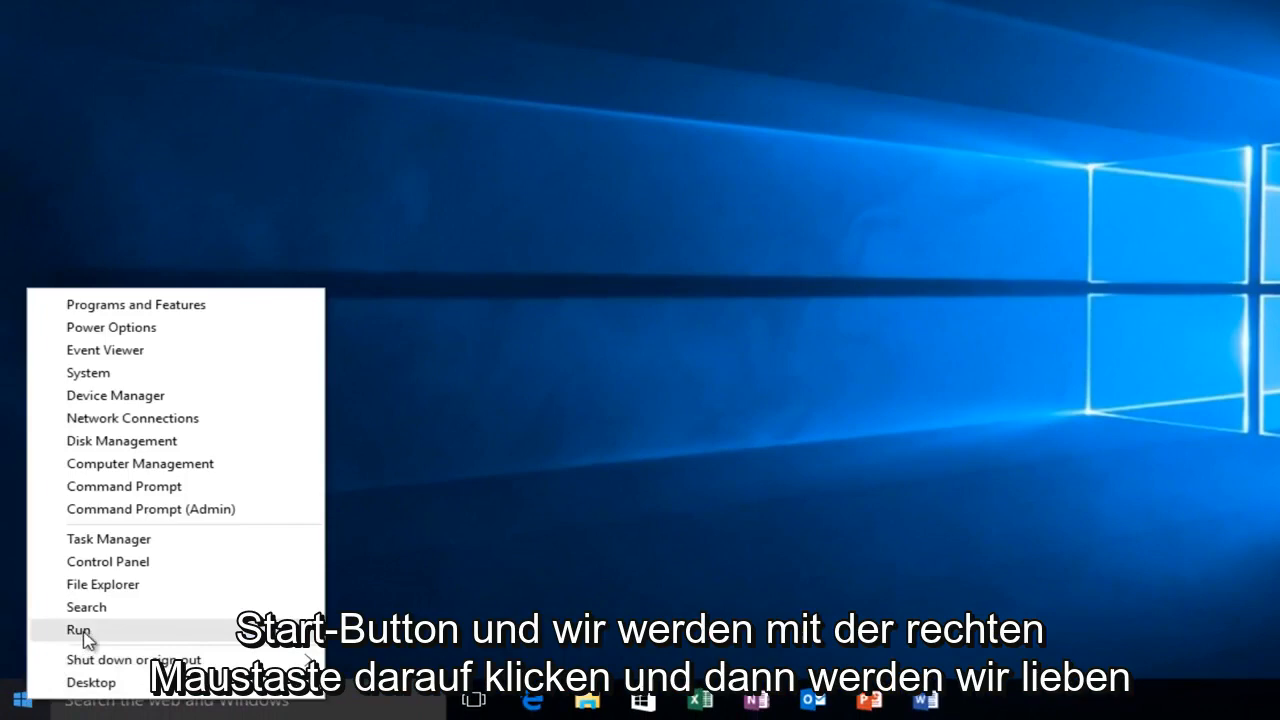
left_click(79, 630)
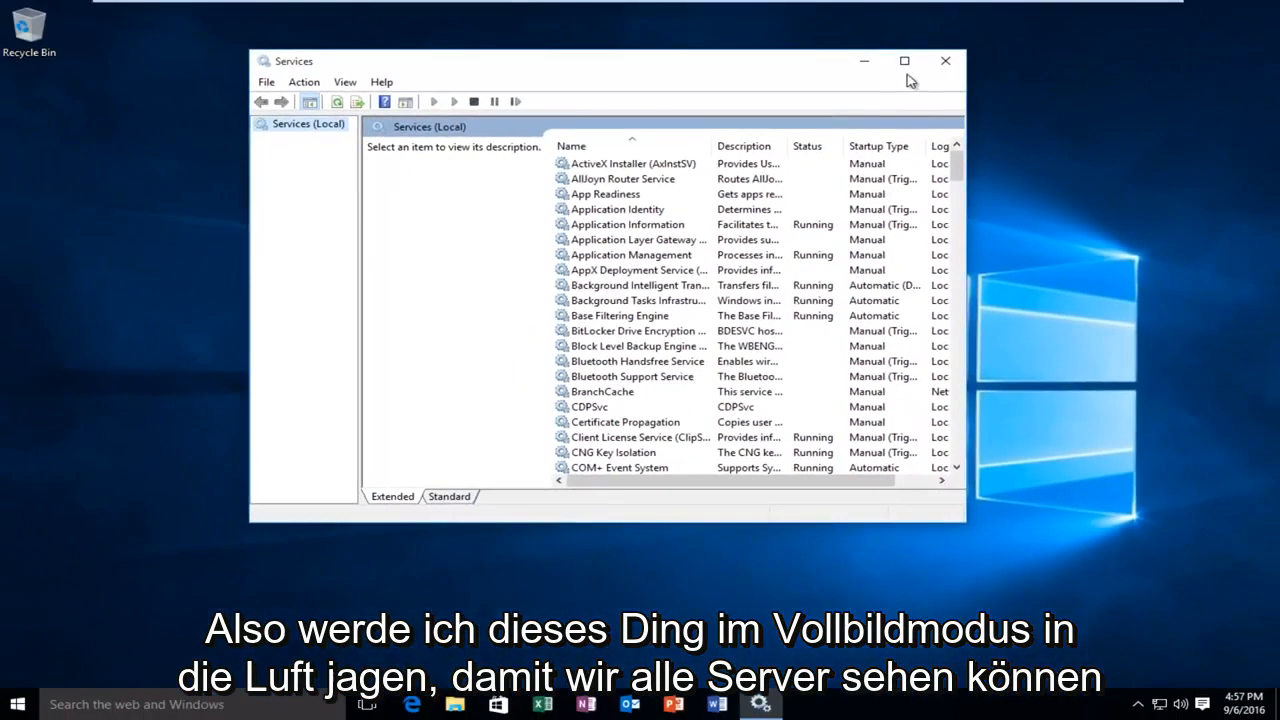
Maximize the Services console and scroll down to select the Superfetch service.
left_click(903, 61)
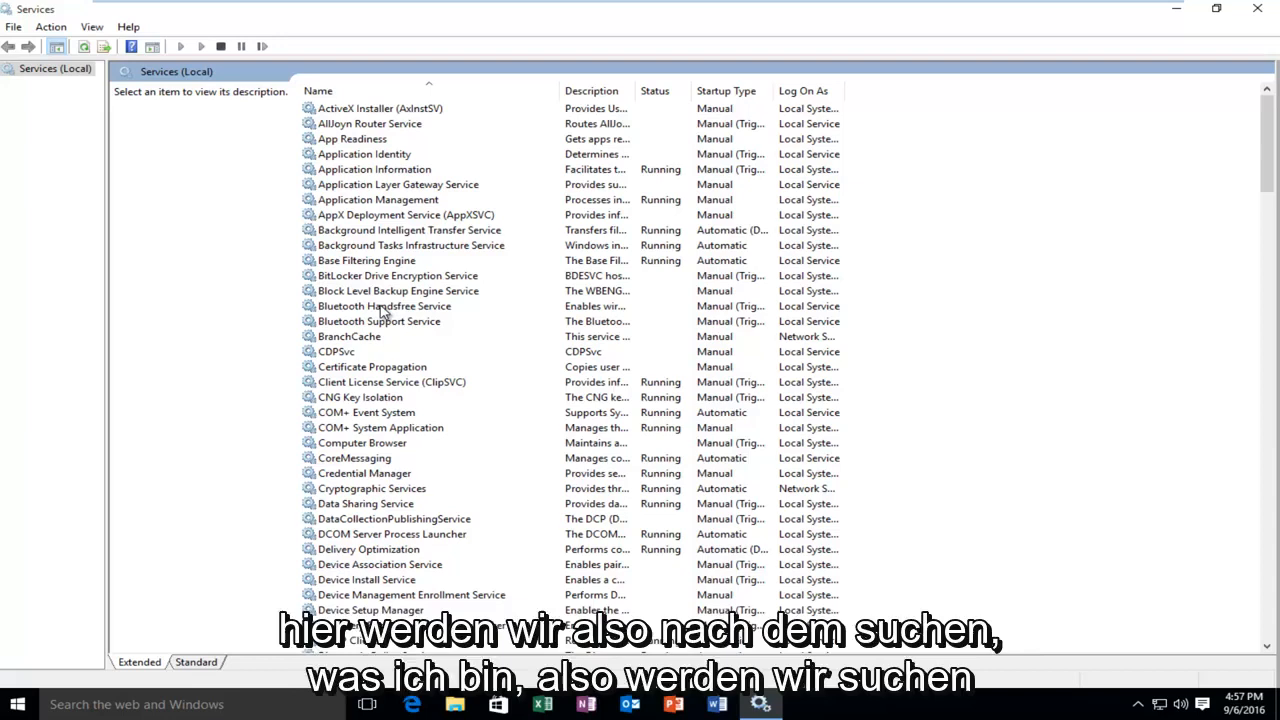
left_click(383, 306)
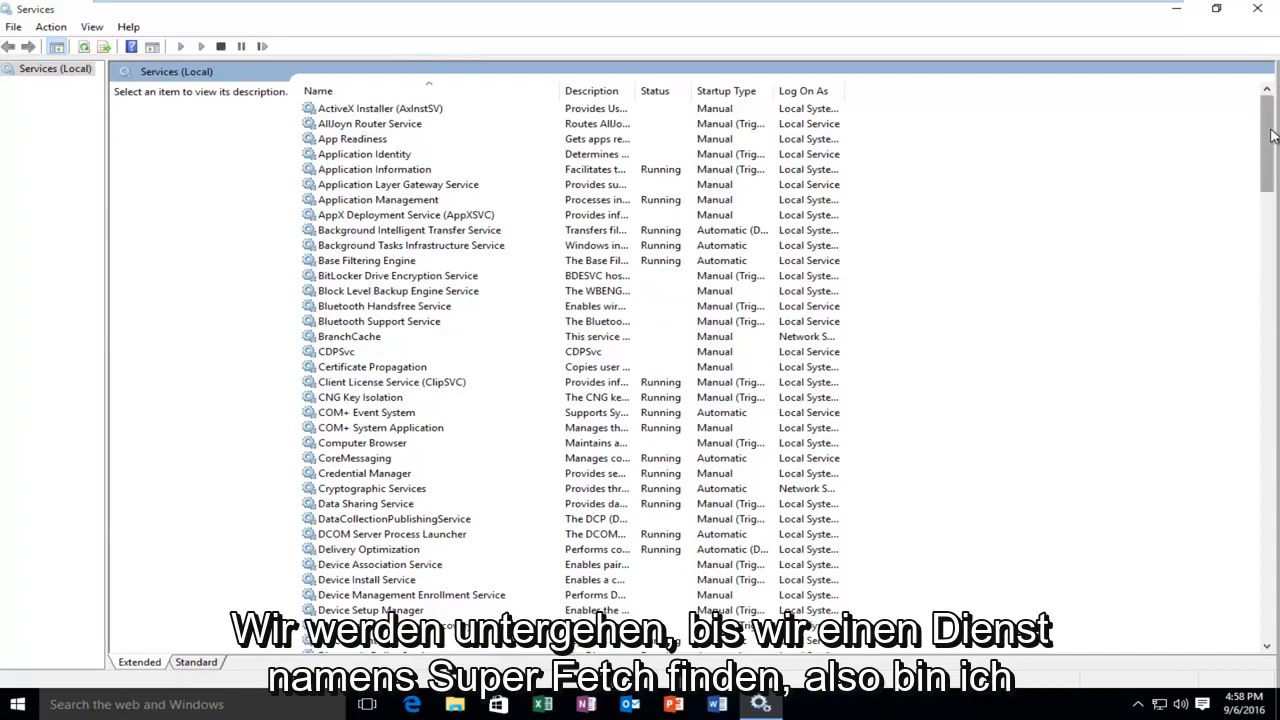
scroll("down", 3)
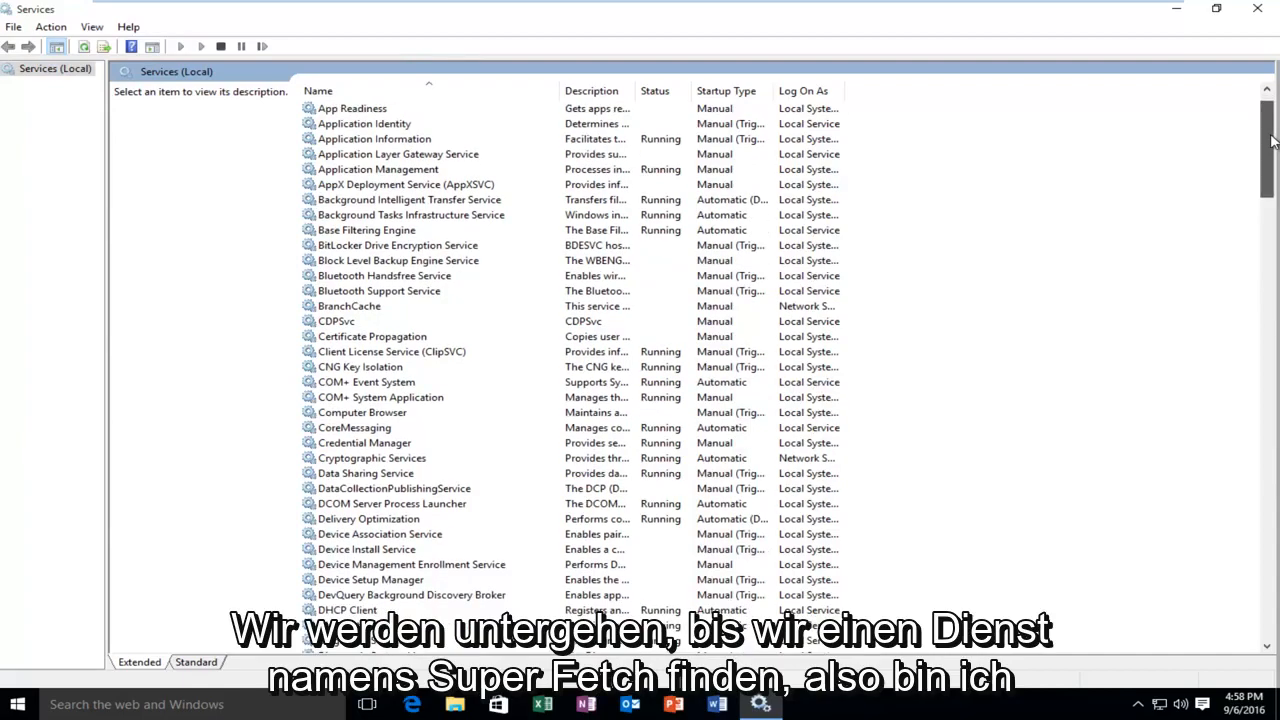
scroll("down", 3)
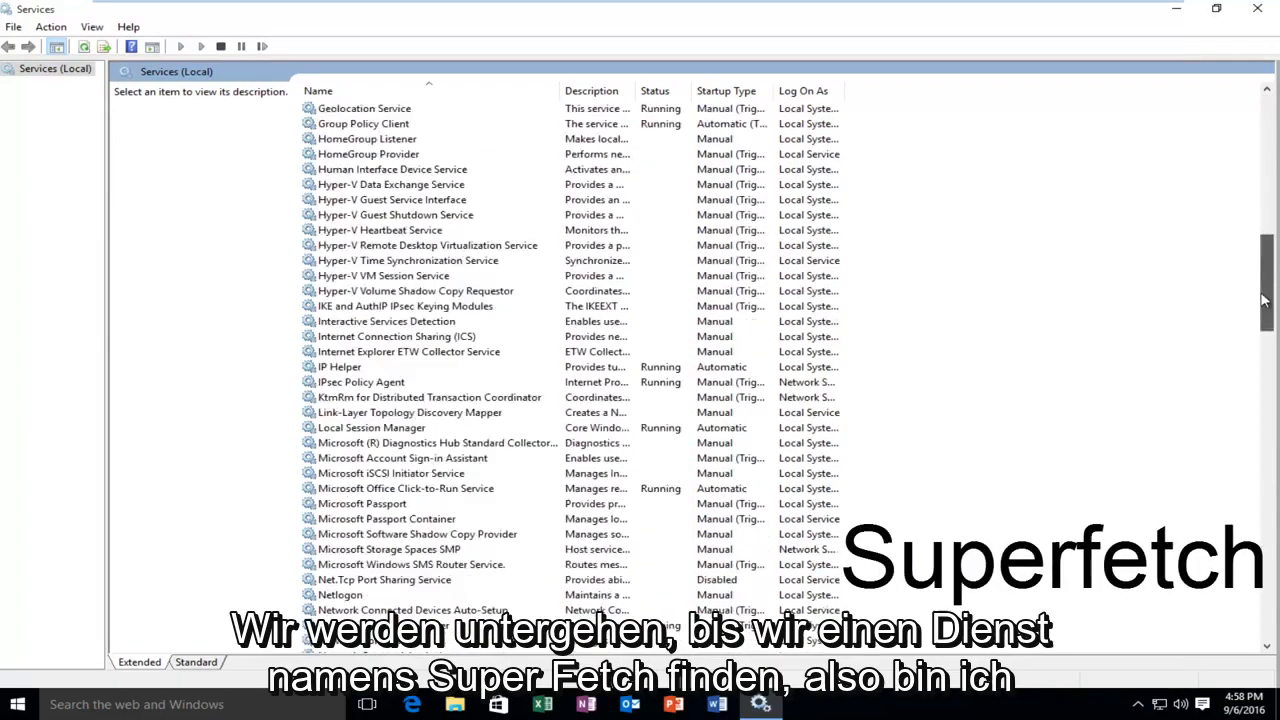
scroll("down", 3)
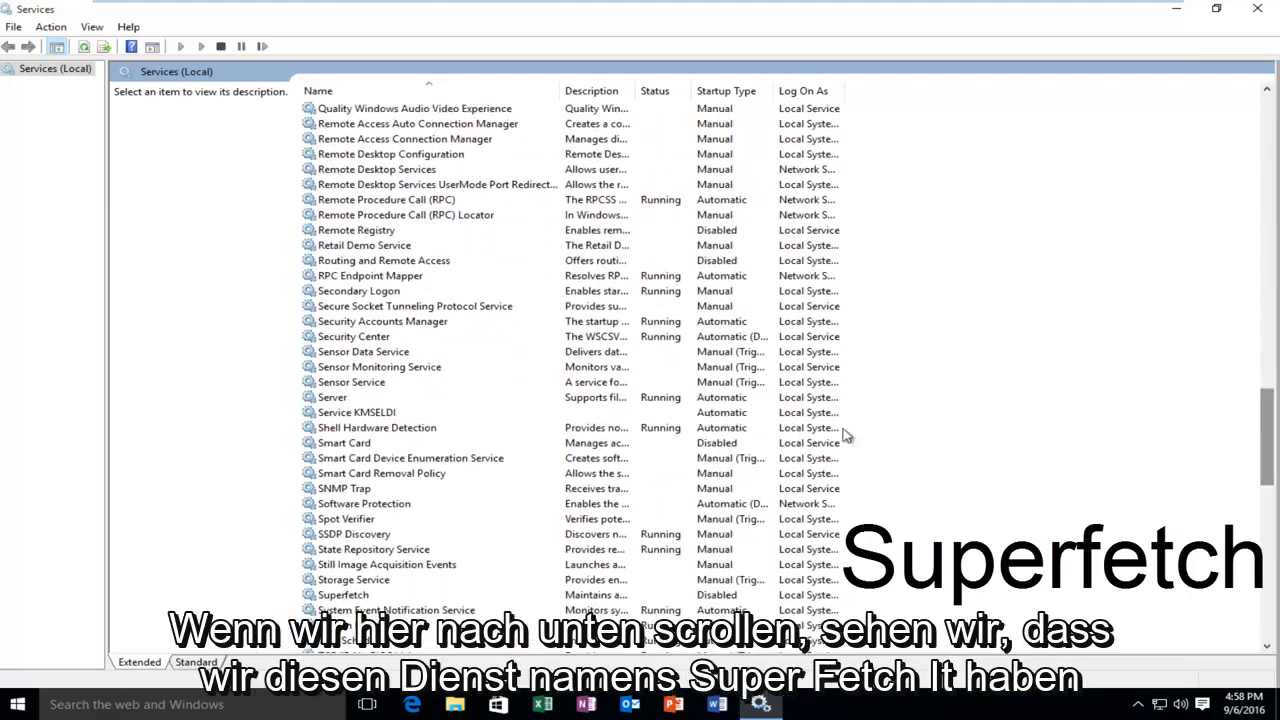
left_click(343, 594)
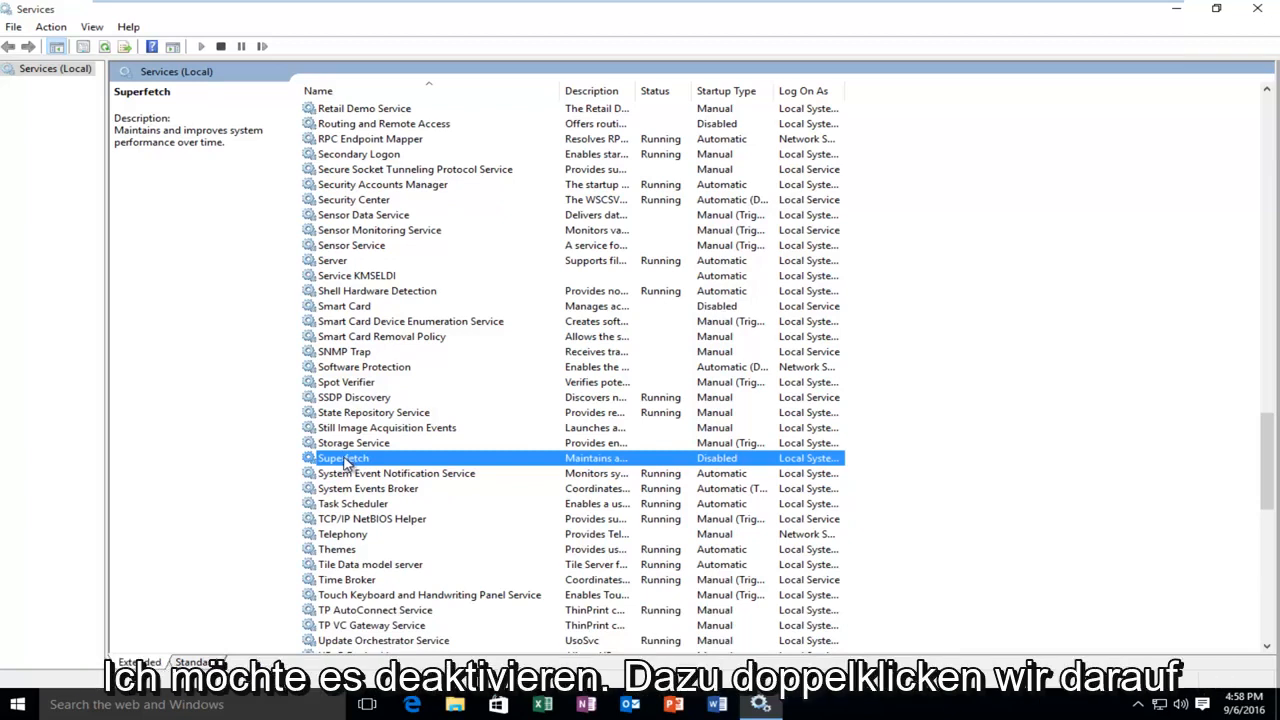
Set Superfetch's startup type to Disabled in its properties, then close Services.
double_click(343, 457)
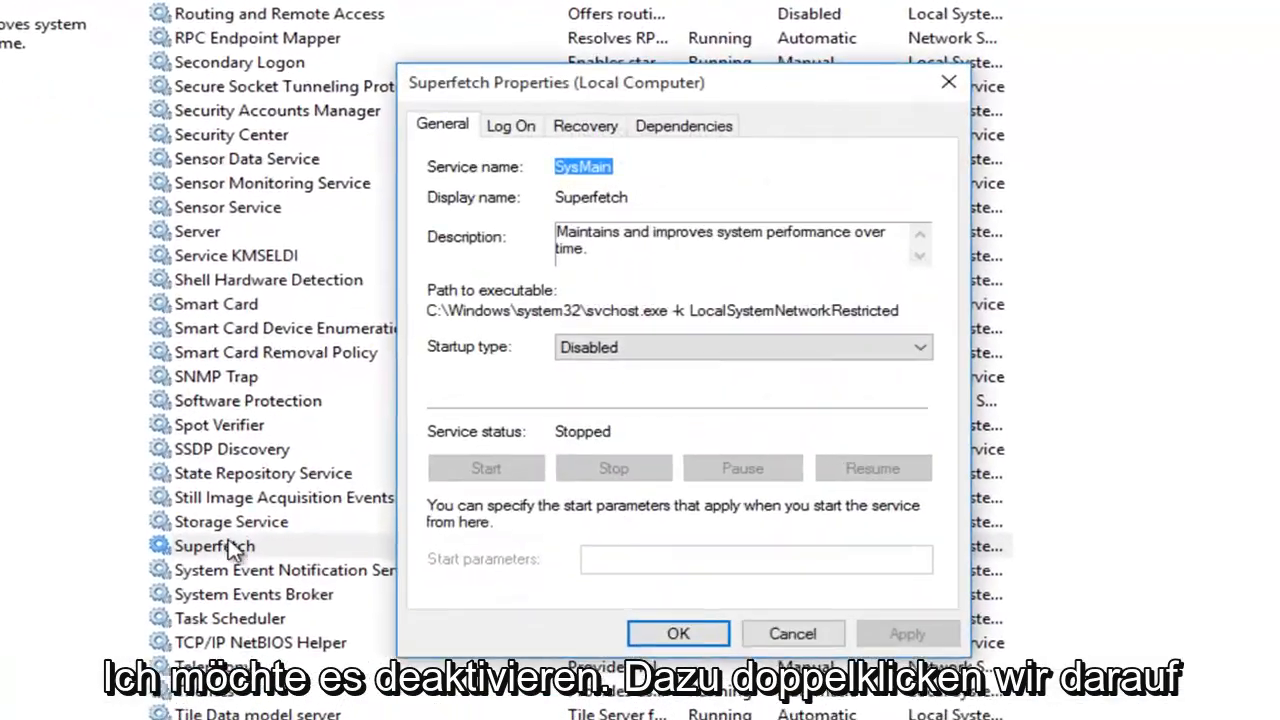
left_click(742, 347)
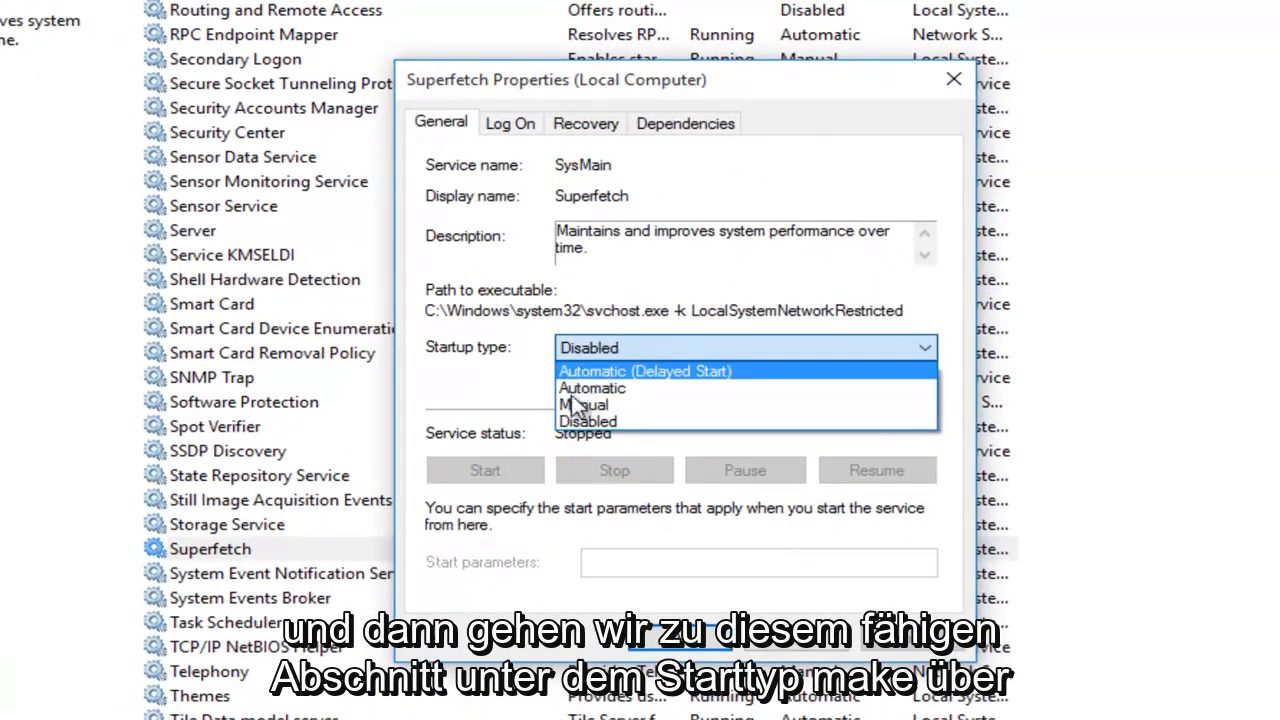
mouse_move(591, 388)
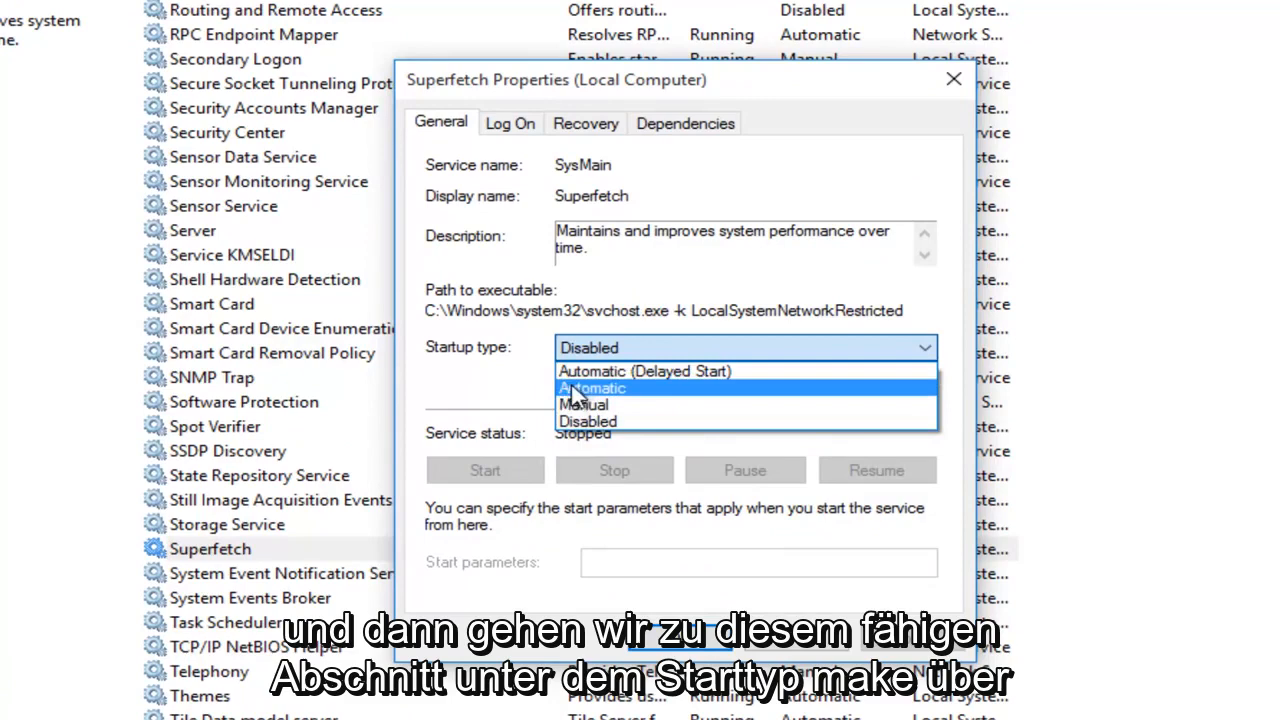
left_click(588, 421)
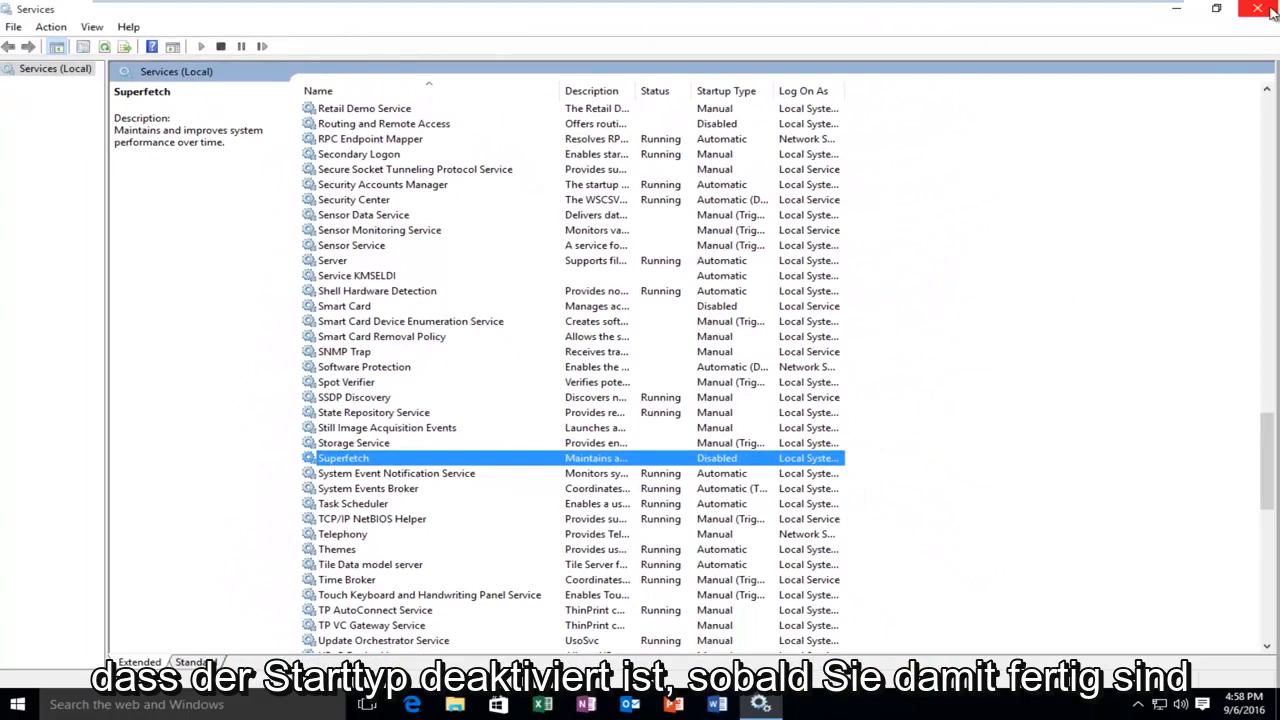
left_click(1258, 8)
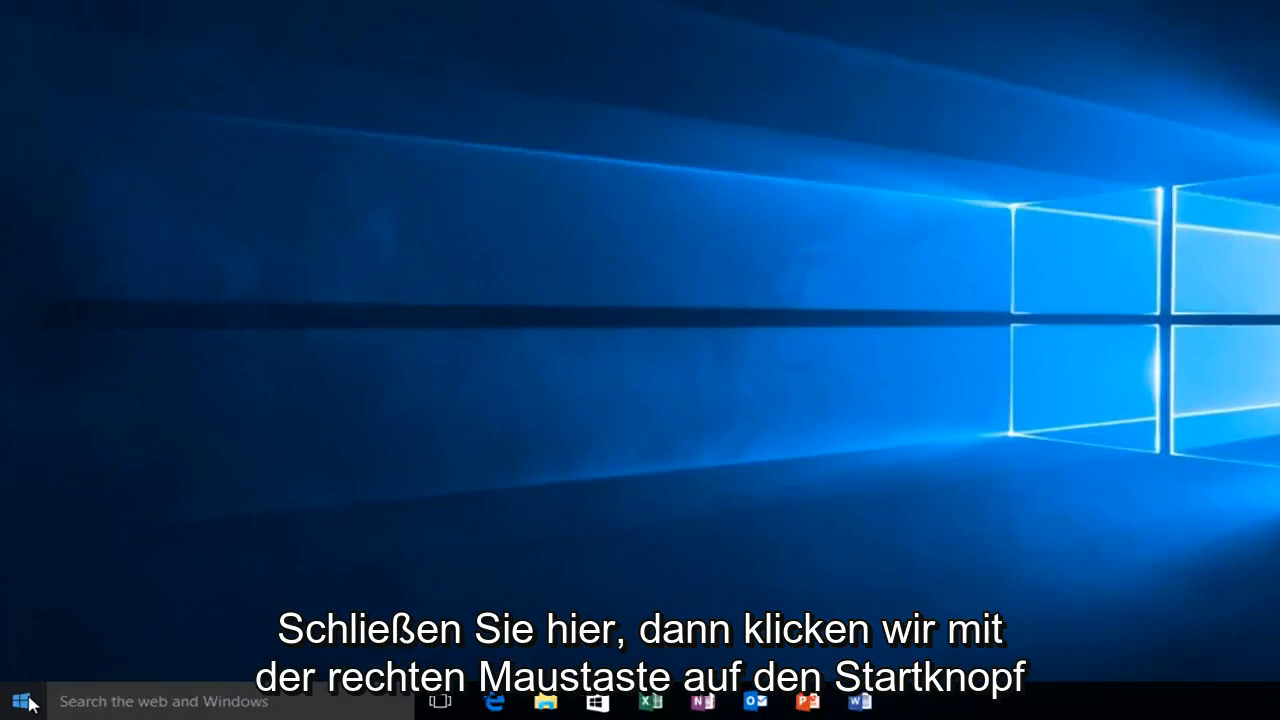
Run regedit from the Run box and approve the User Account Control prompt.
right_click(16, 700)
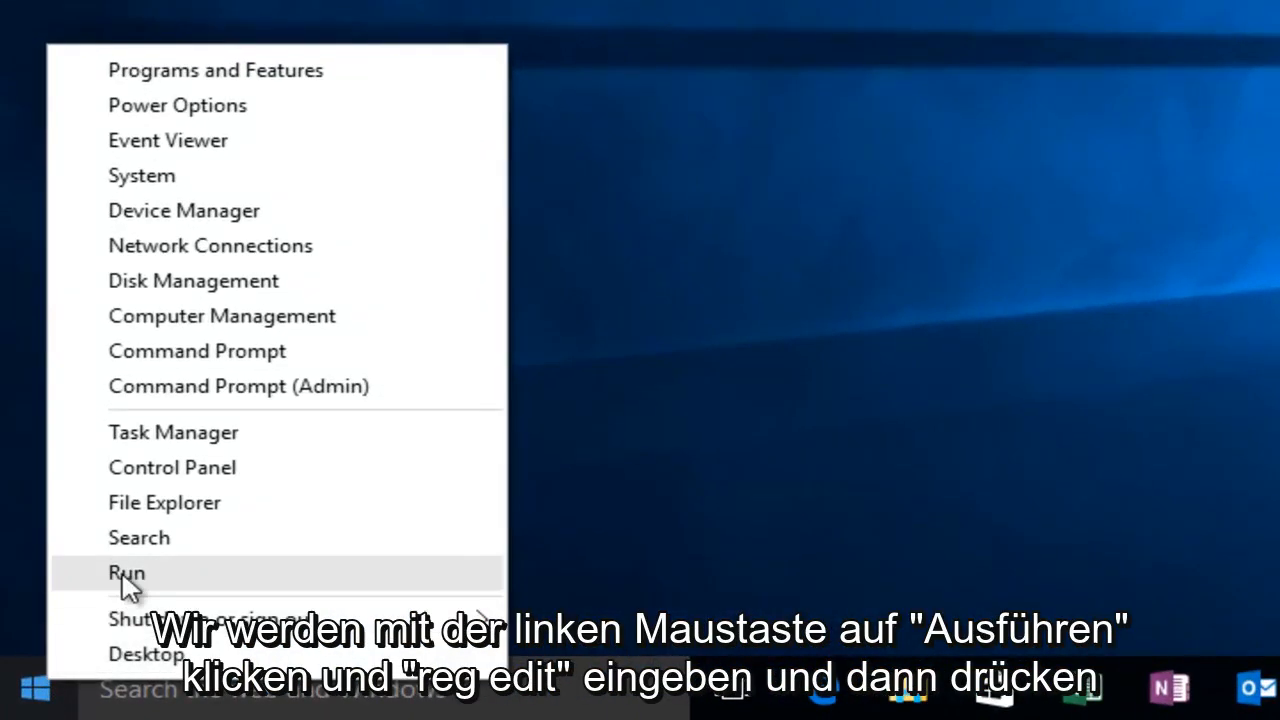
left_click(126, 572)
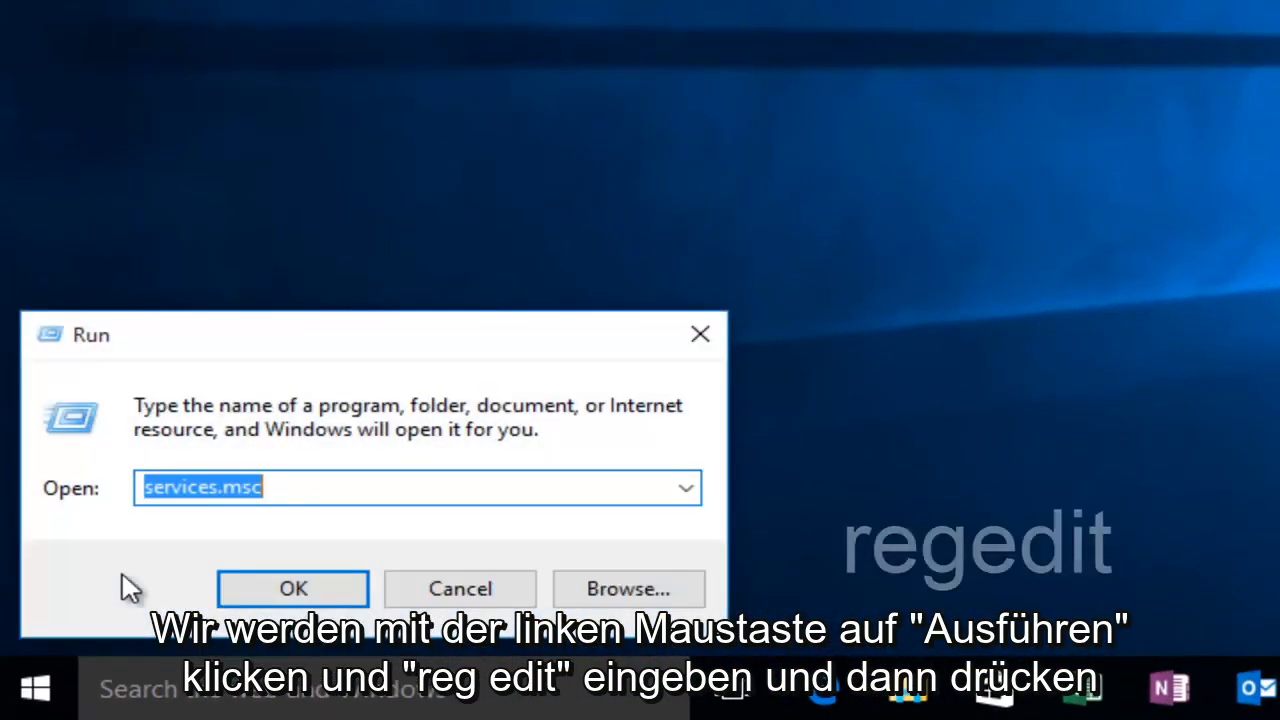
type("regedit")
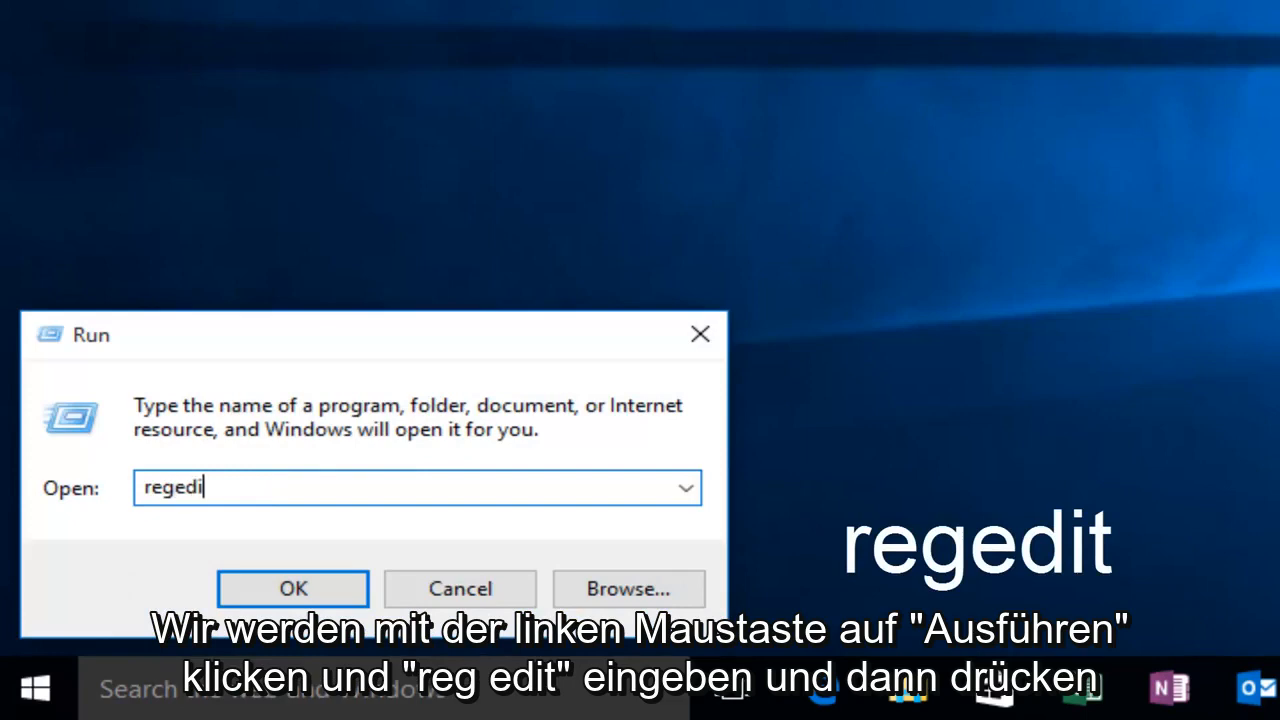
type("t")
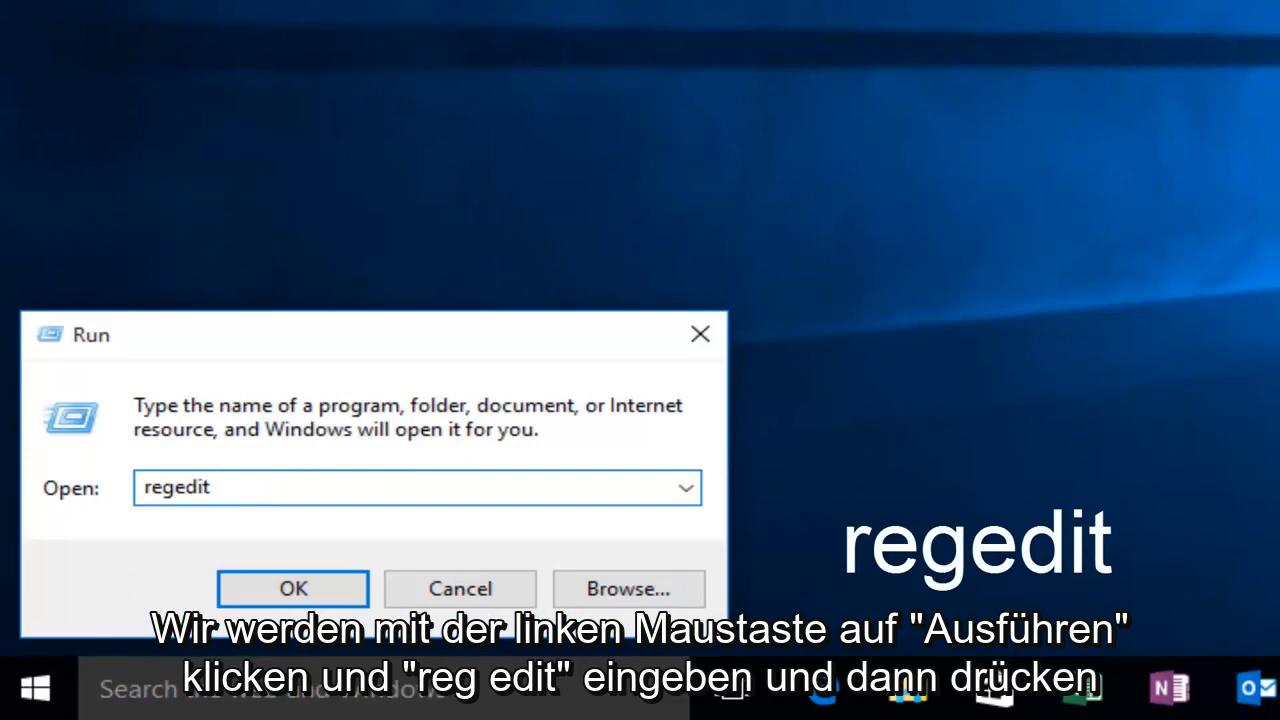
left_click(292, 588)
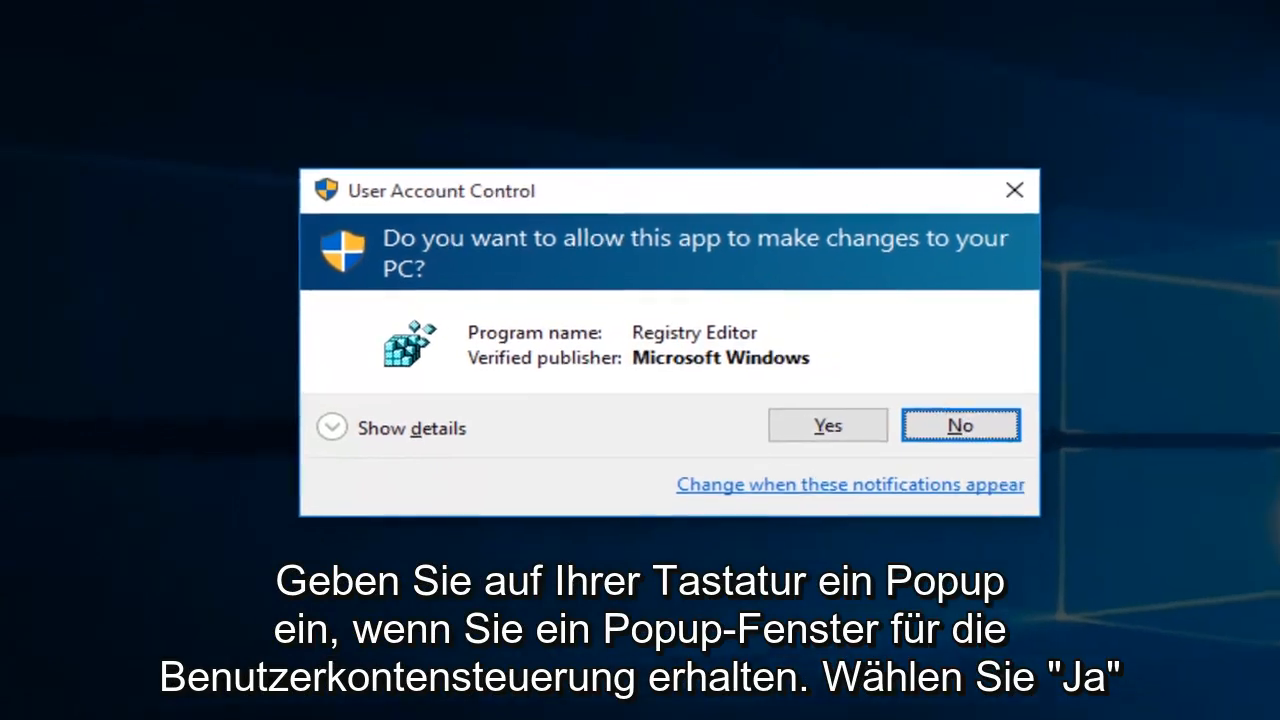
left_click(827, 425)
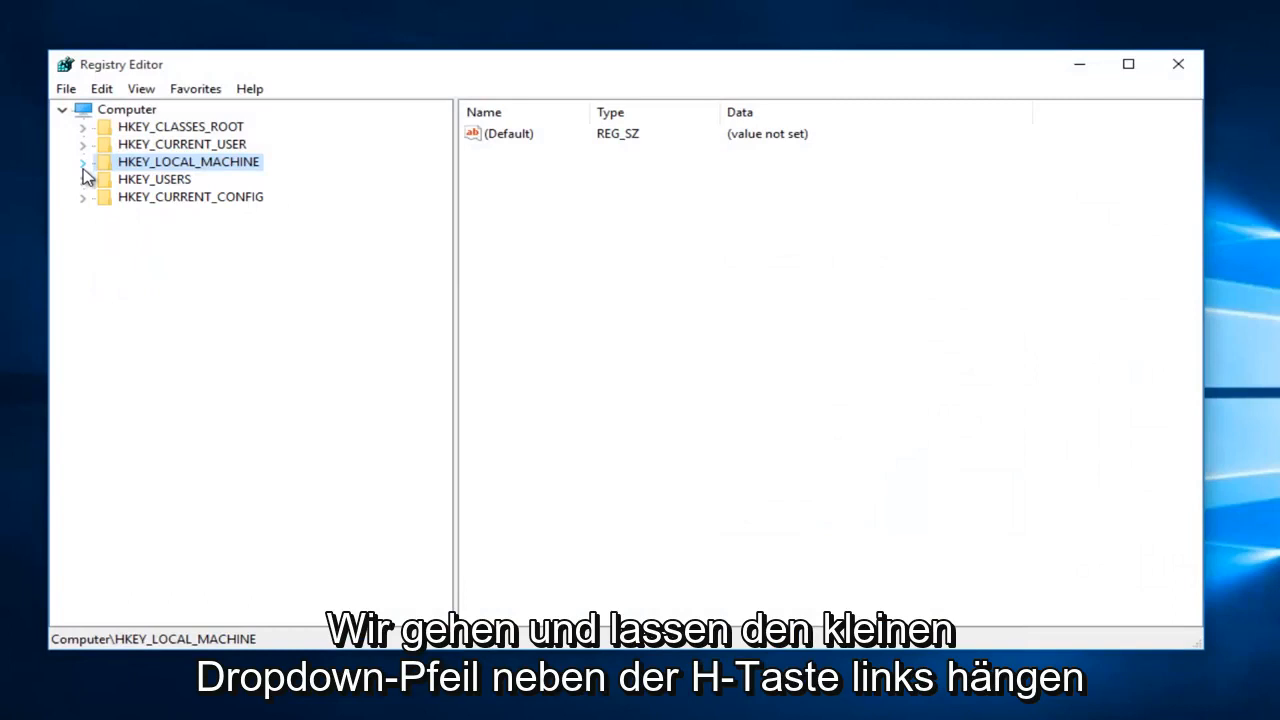
mouse_move(40, 158)
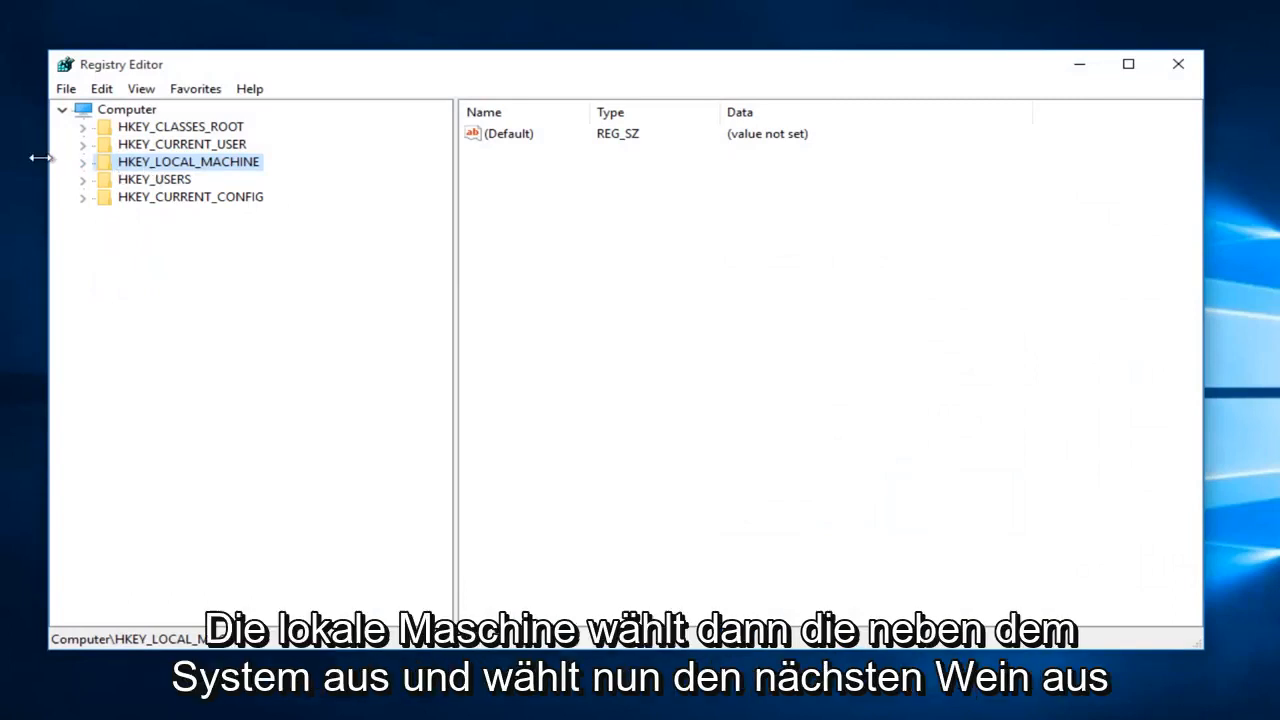
Expand HKEY_LOCAL_MACHINE\SYSTEM\ControlSet001\Control\Session Manager down to Memory Management.
left_click(83, 161)
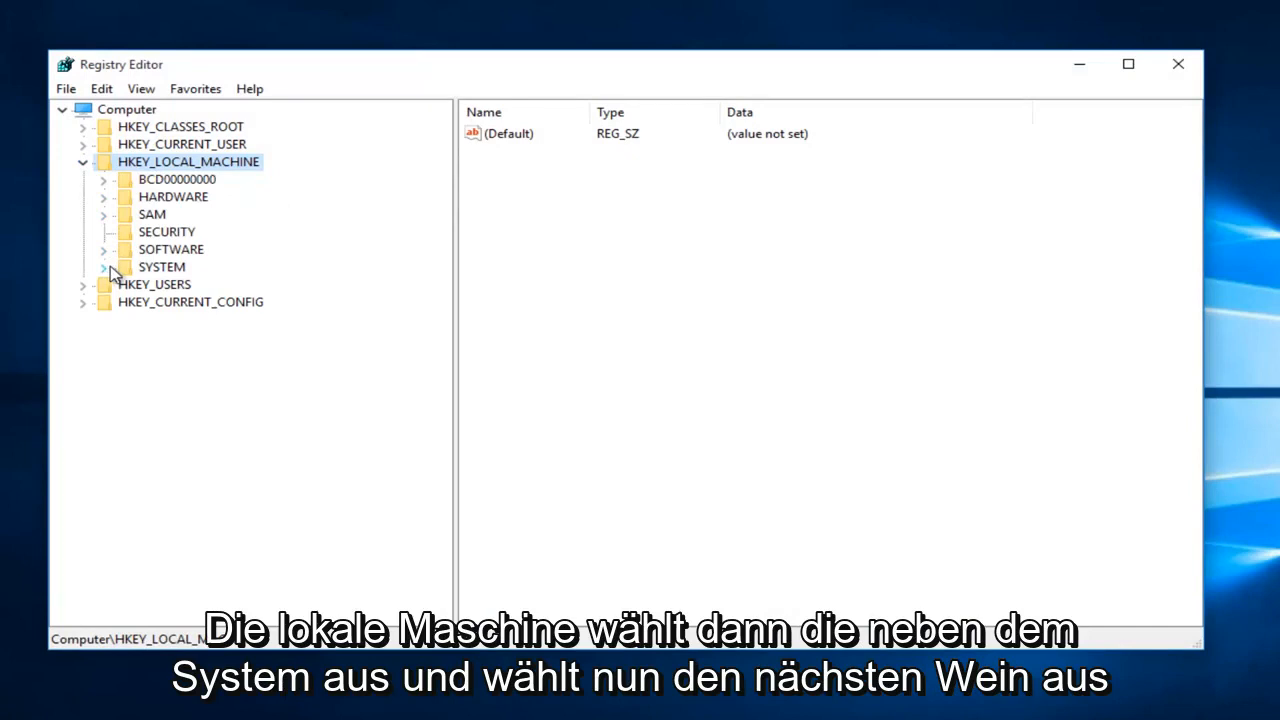
left_click(103, 267)
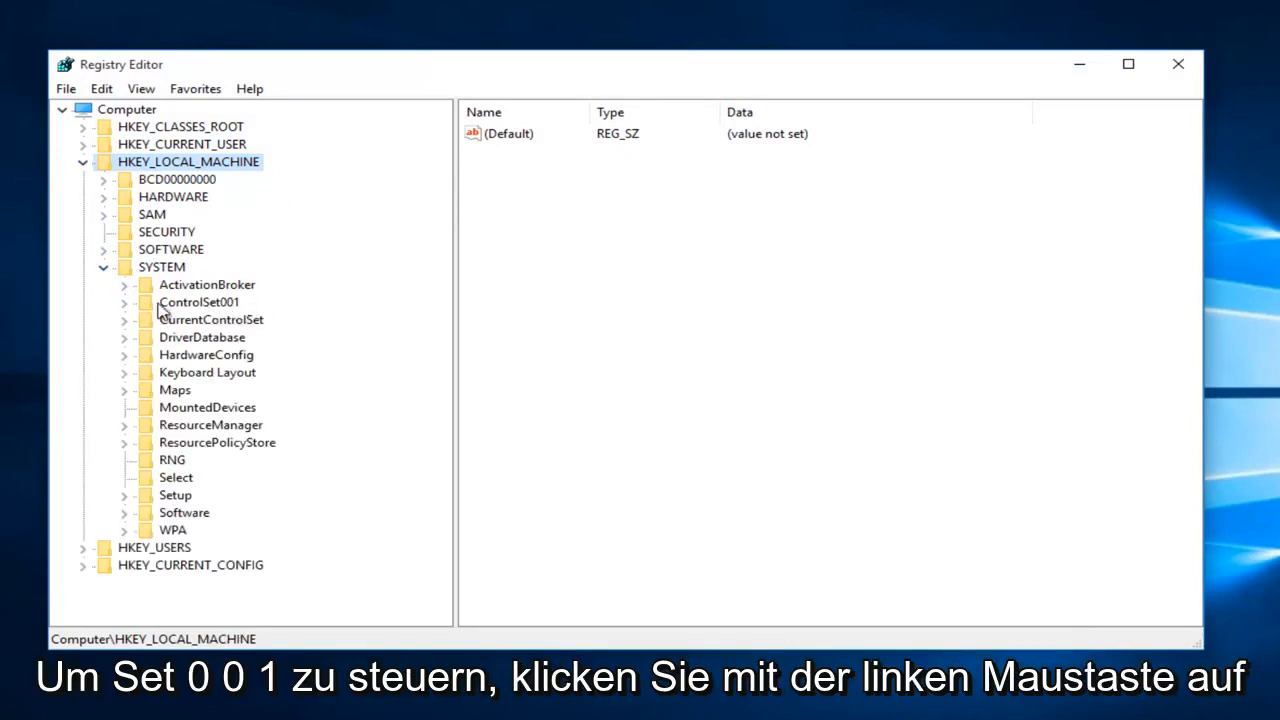
left_click(123, 302)
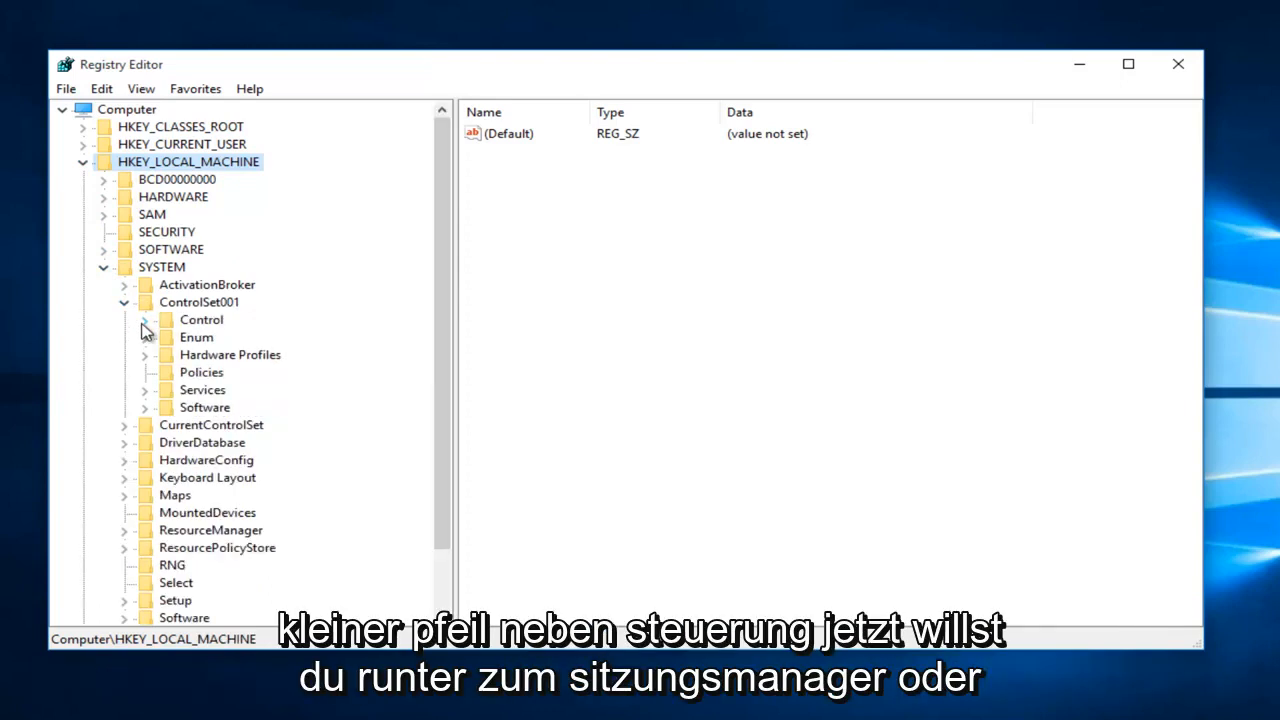
left_click(145, 319)
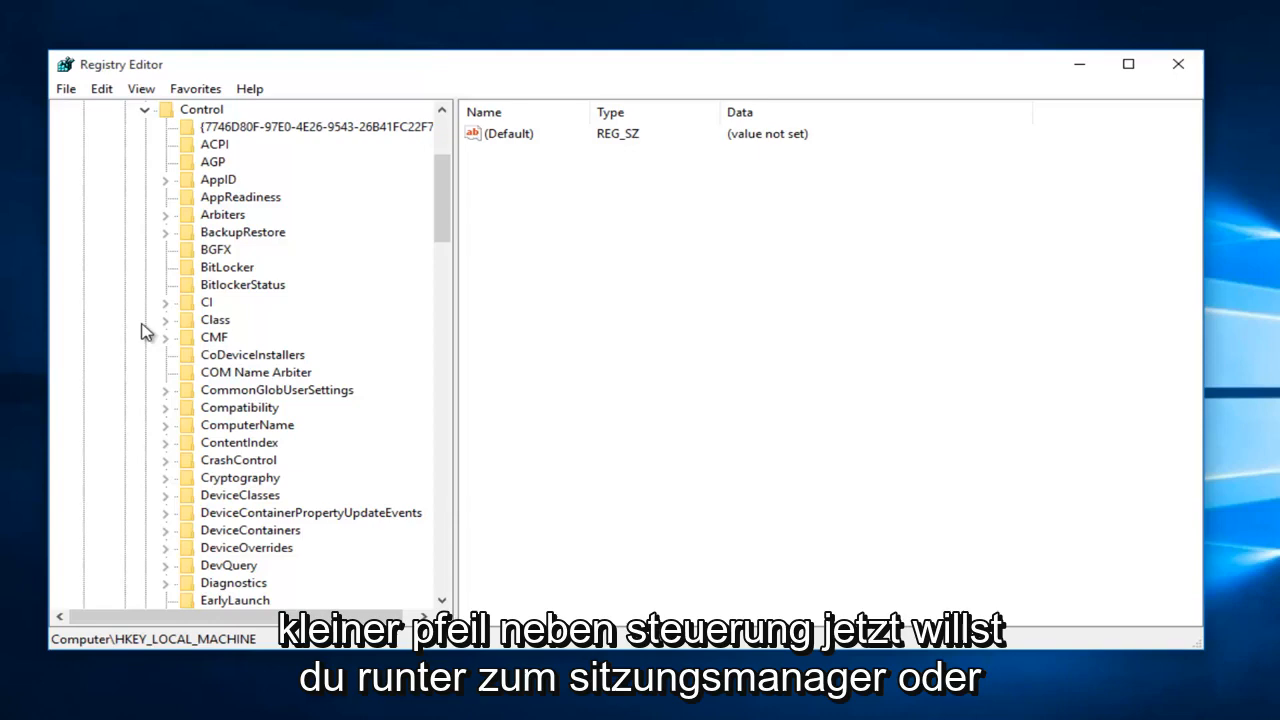
scroll("down", 3)
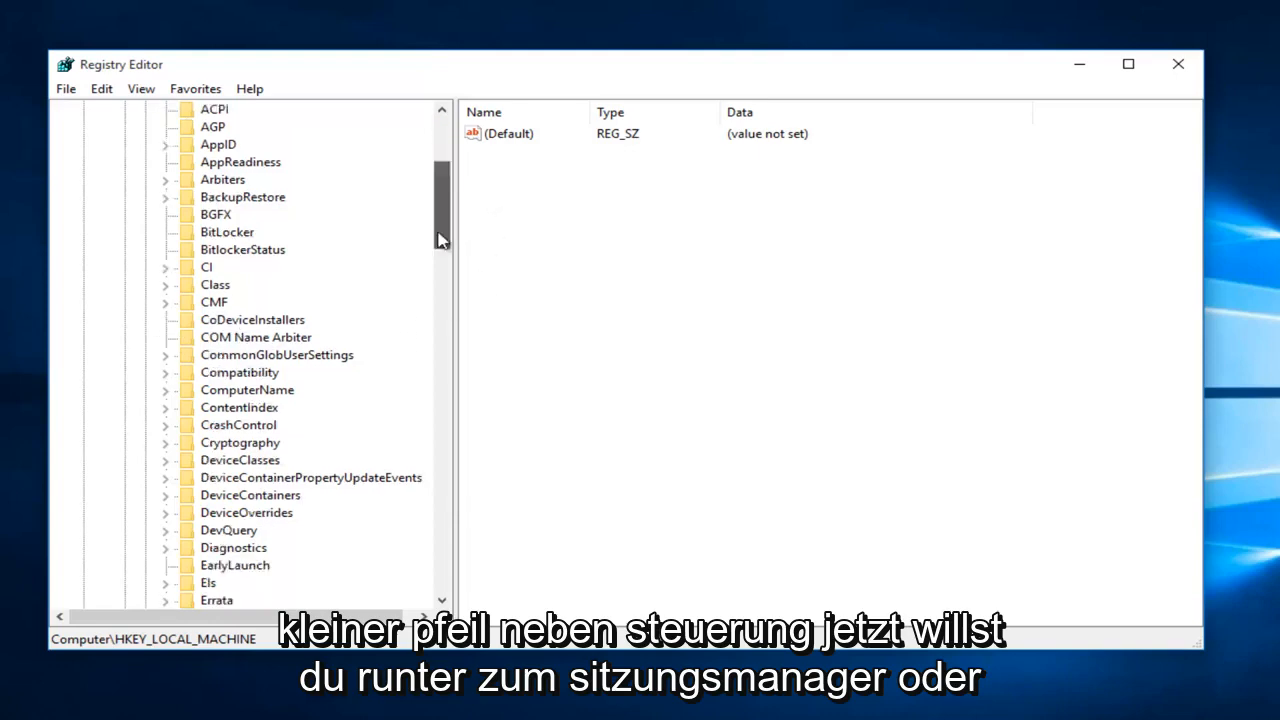
scroll("down", 3)
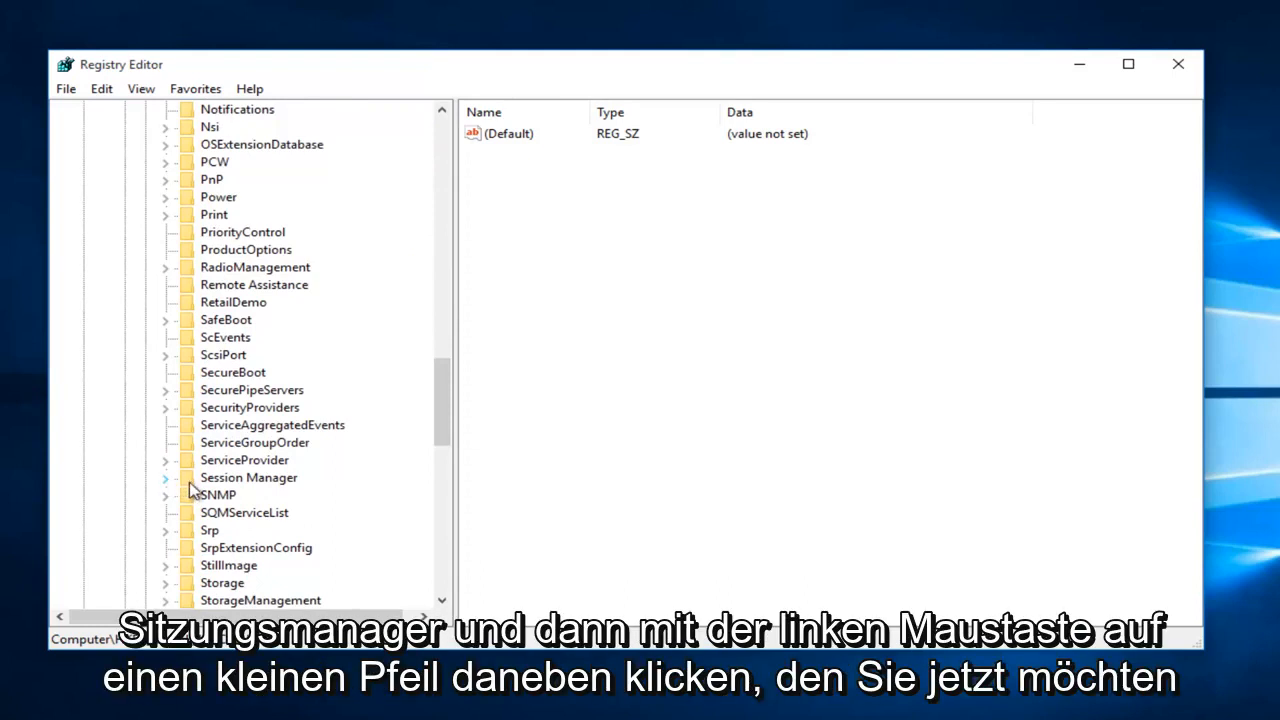
scroll("down", 3)
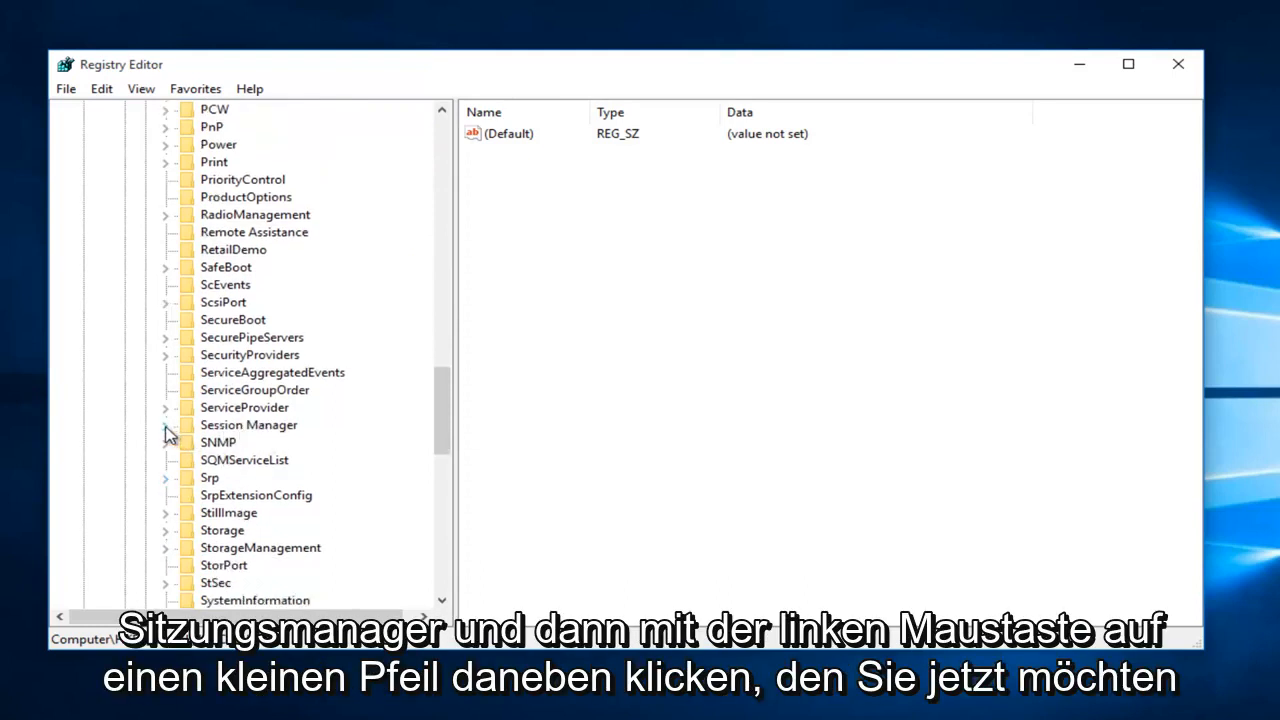
left_click(166, 425)
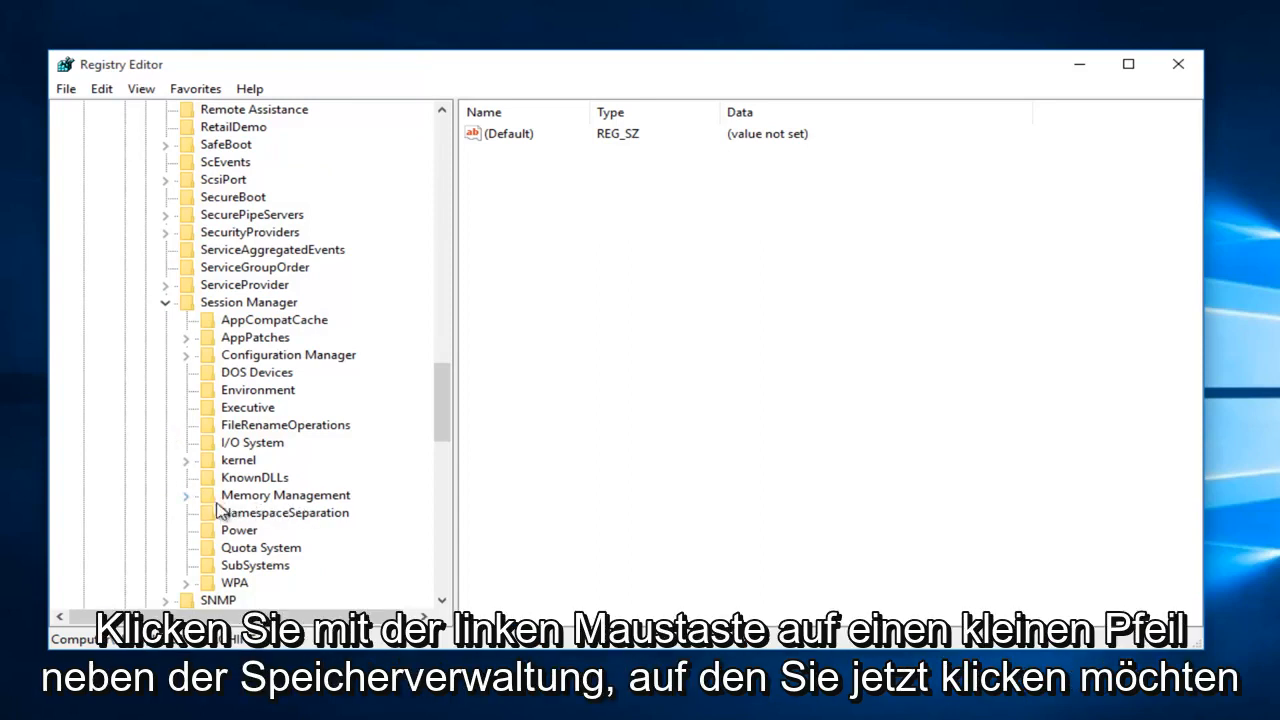
left_click(186, 495)
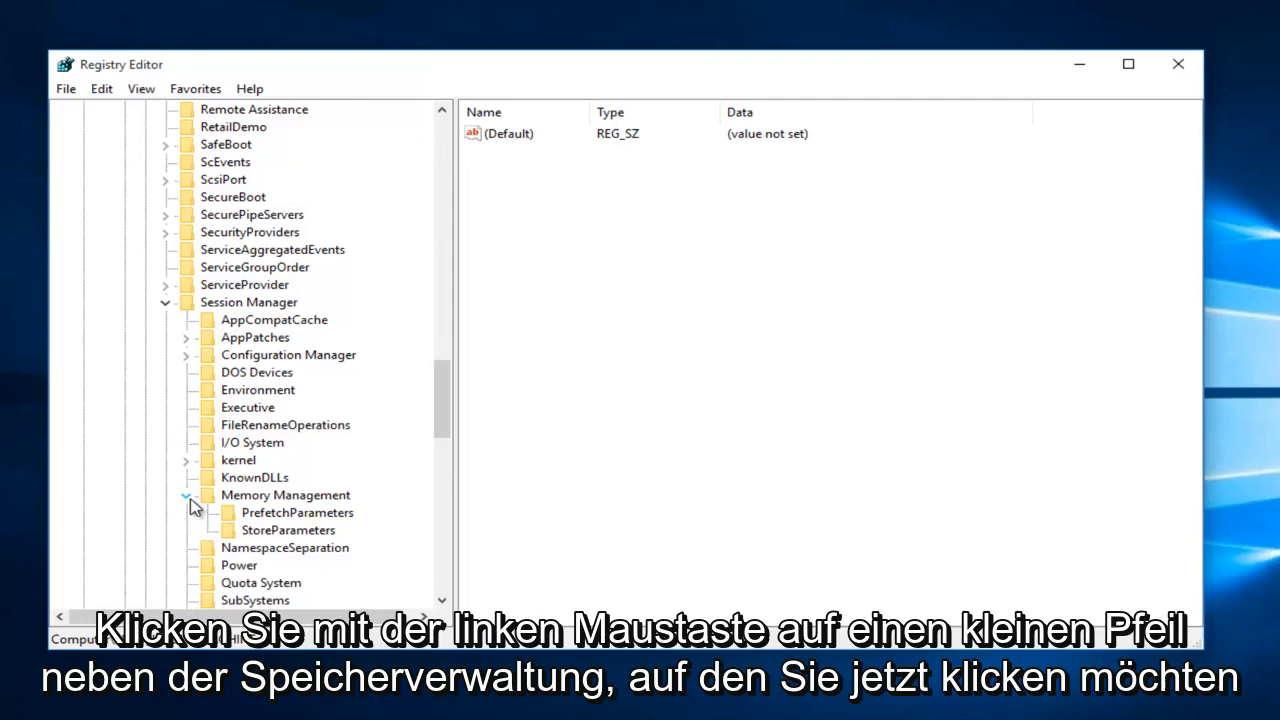
Modify EnablePrefetcher under PrefetchParameters, entering 0 as its value data.
left_click(297, 512)
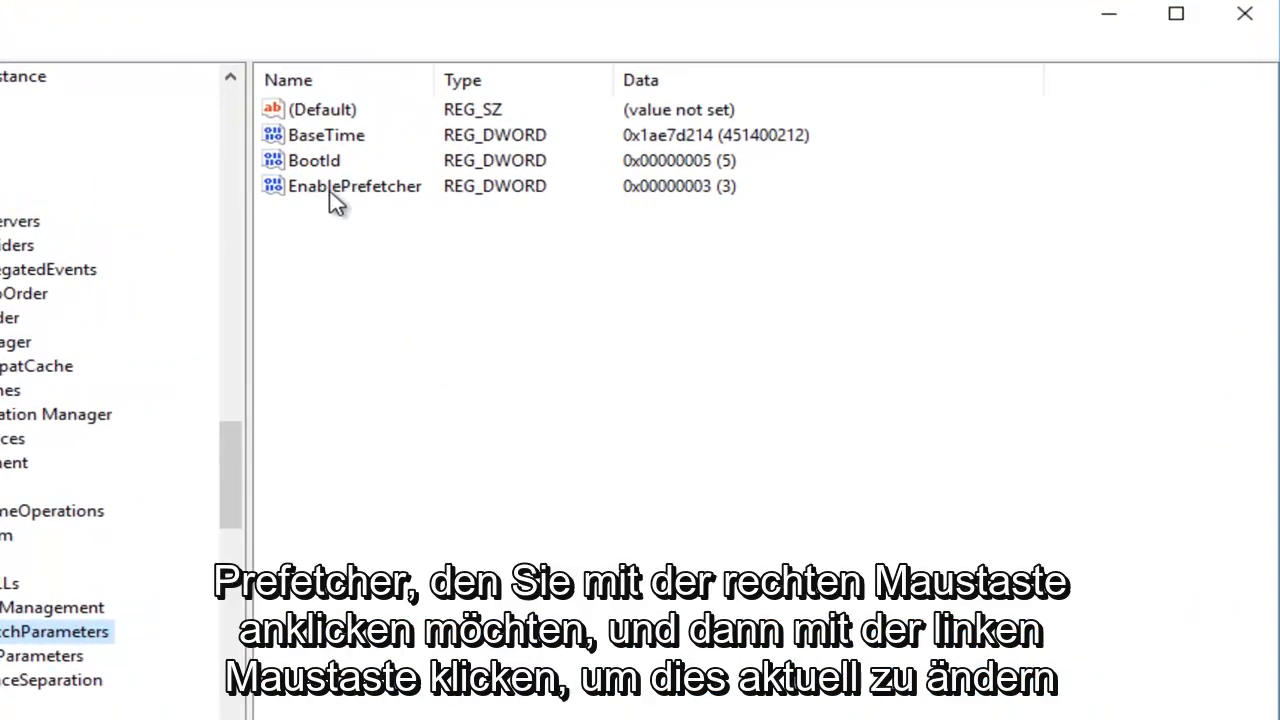
right_click(355, 186)
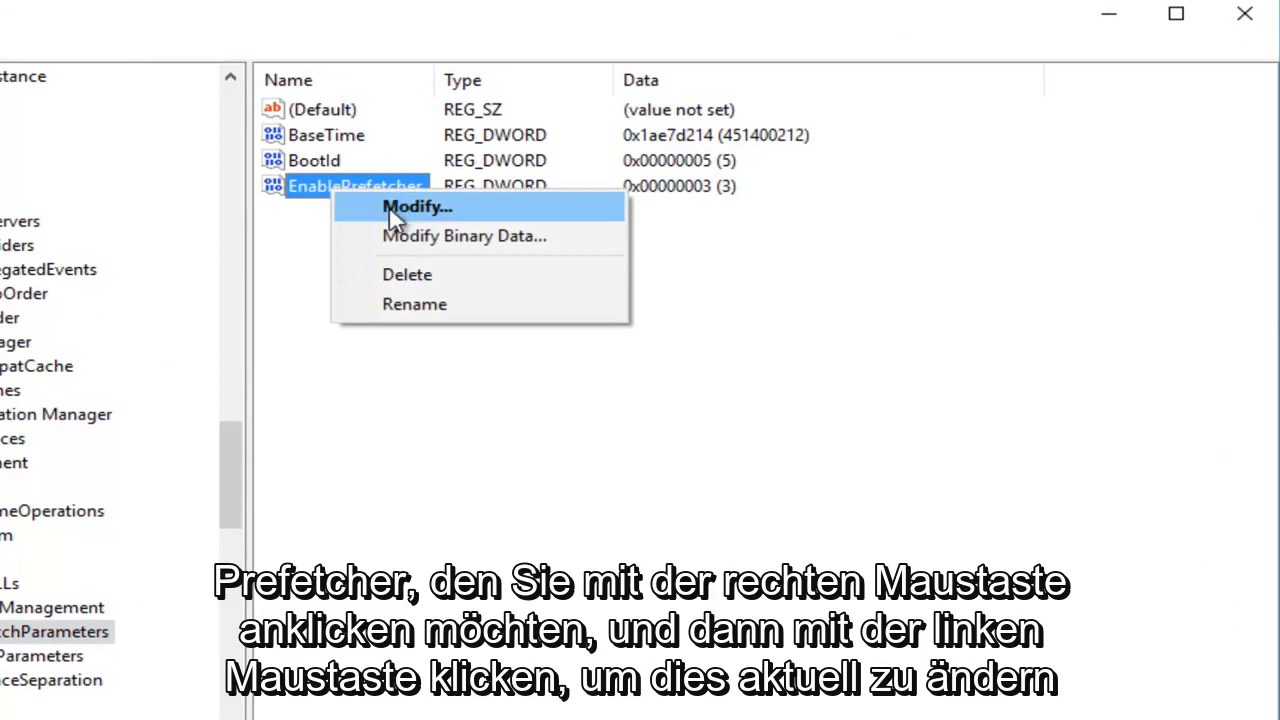
left_click(417, 207)
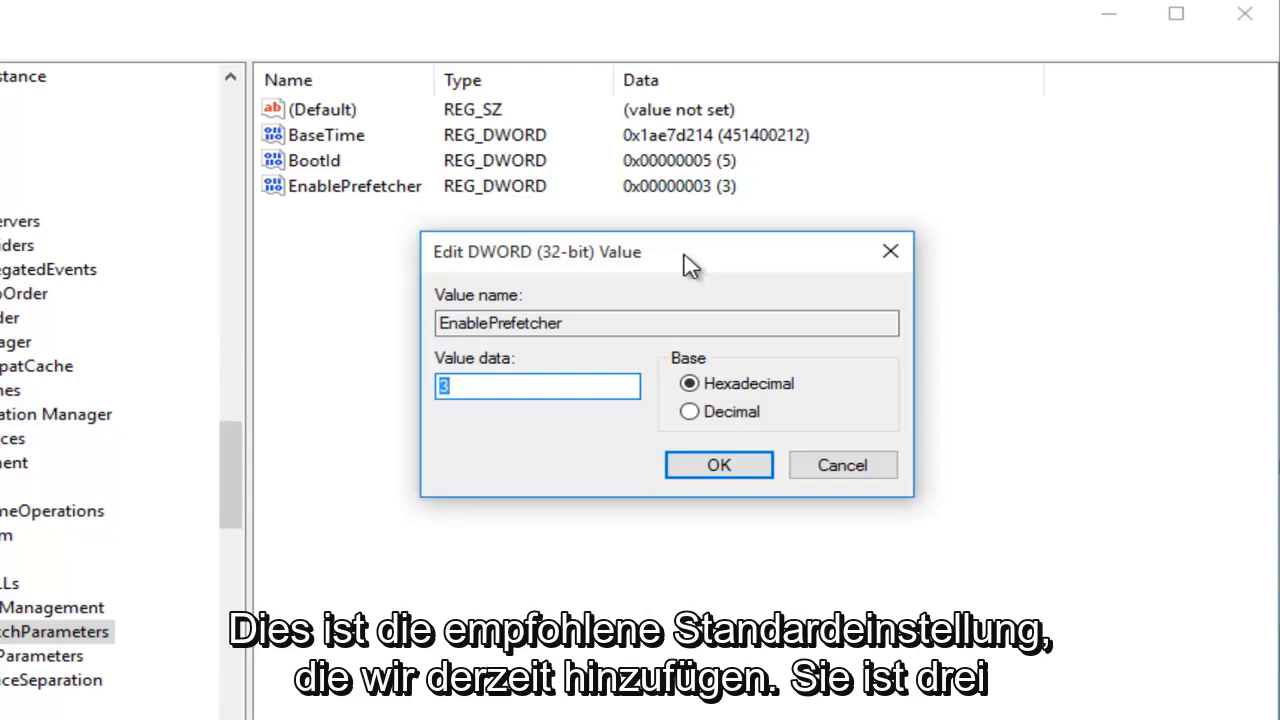
type("0")
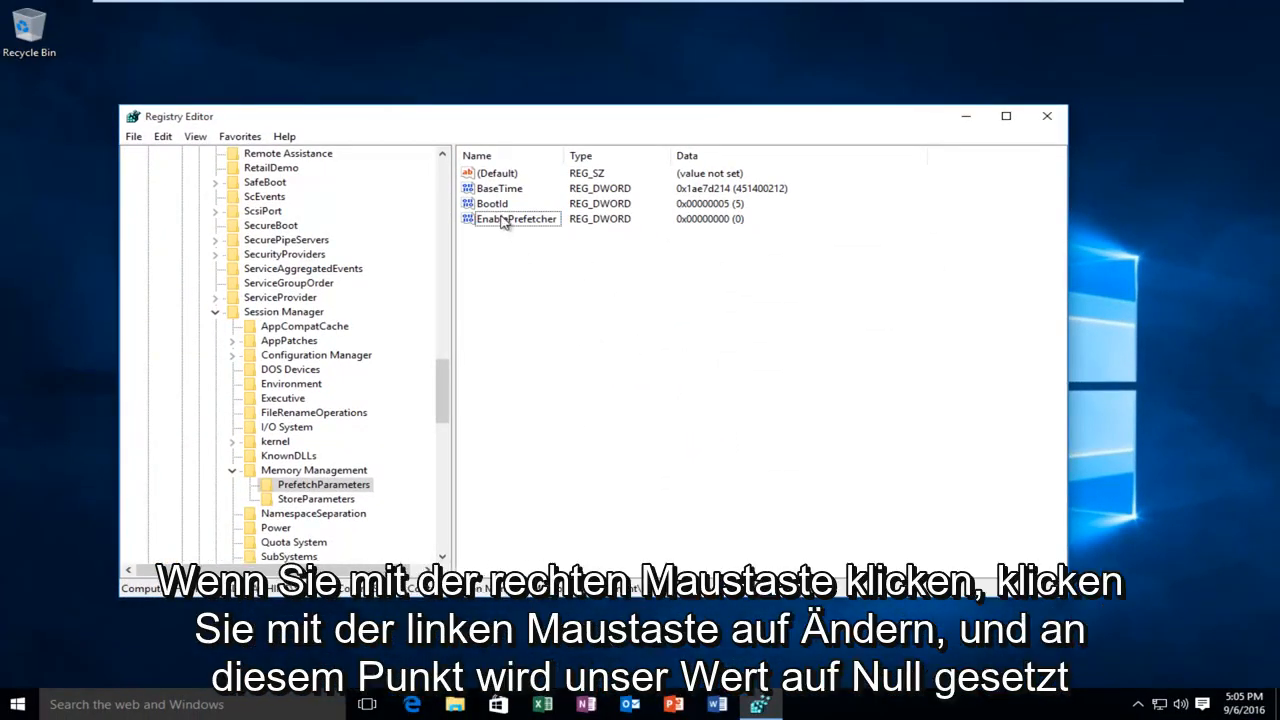
Recheck that EnablePrefetcher's data is 0, then close Registry Editor.
double_click(515, 218)
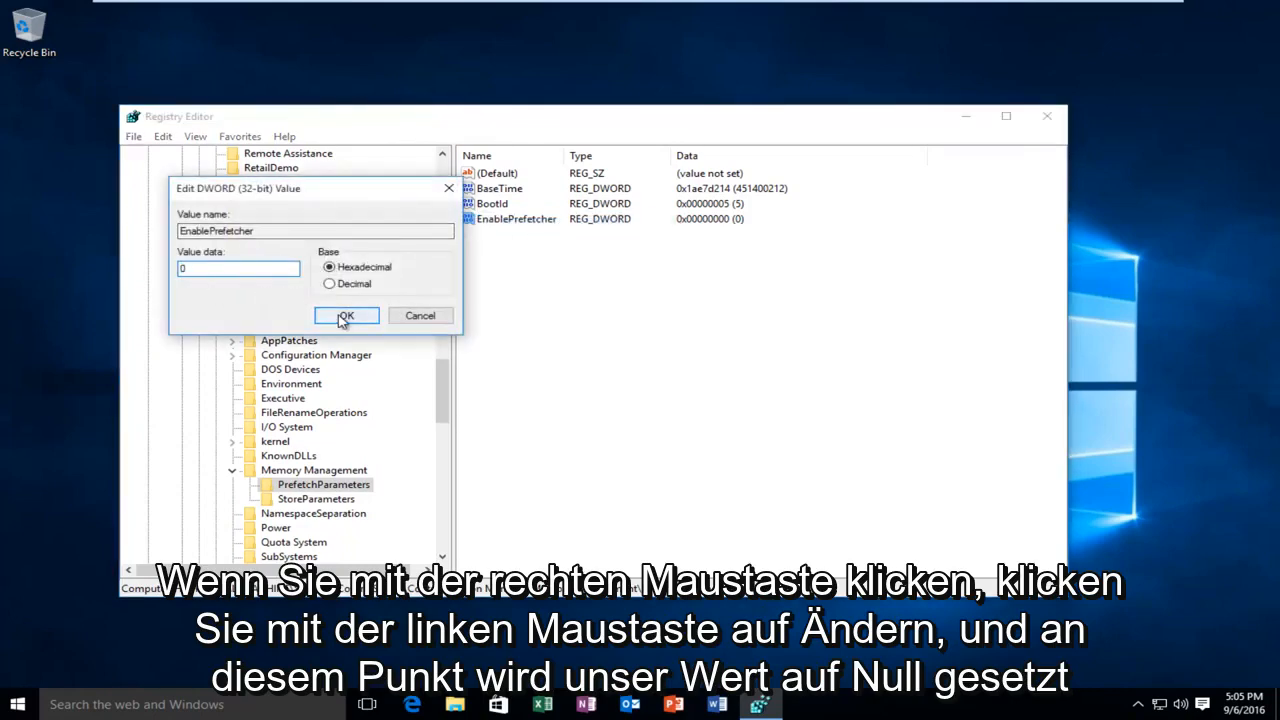
left_click(346, 315)
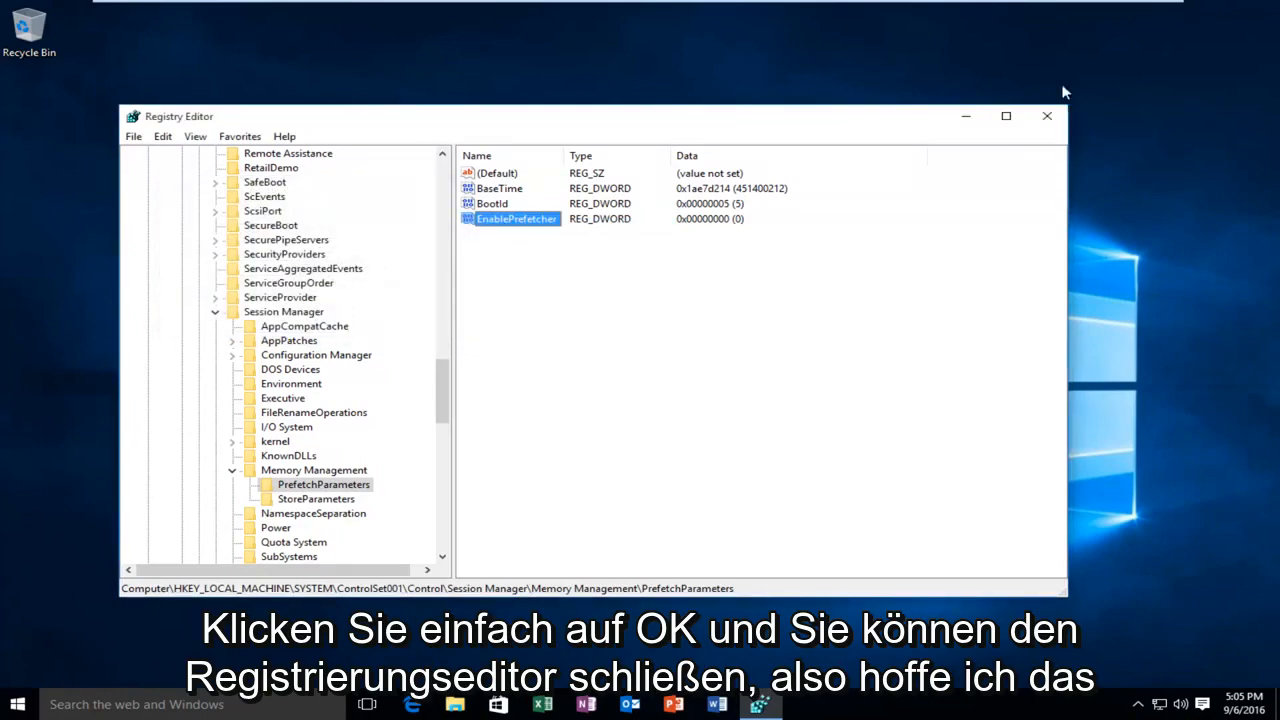
left_click(1047, 116)
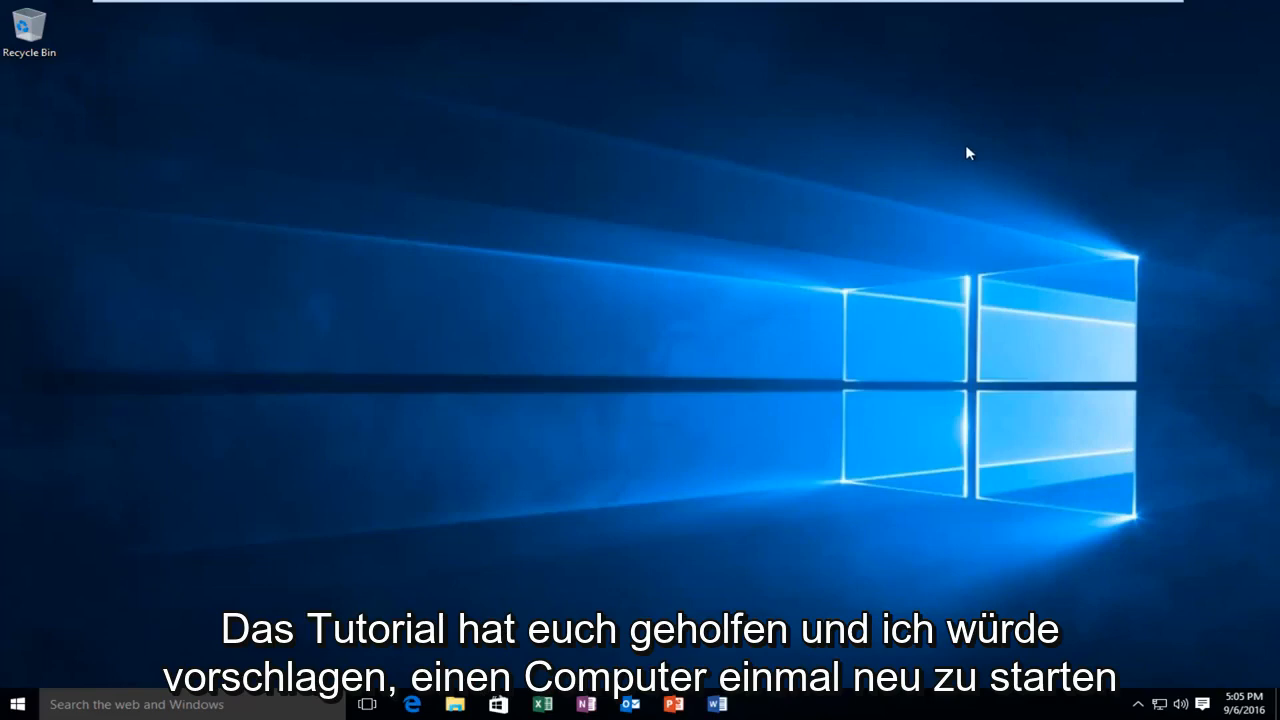
mouse_move(981, 145)
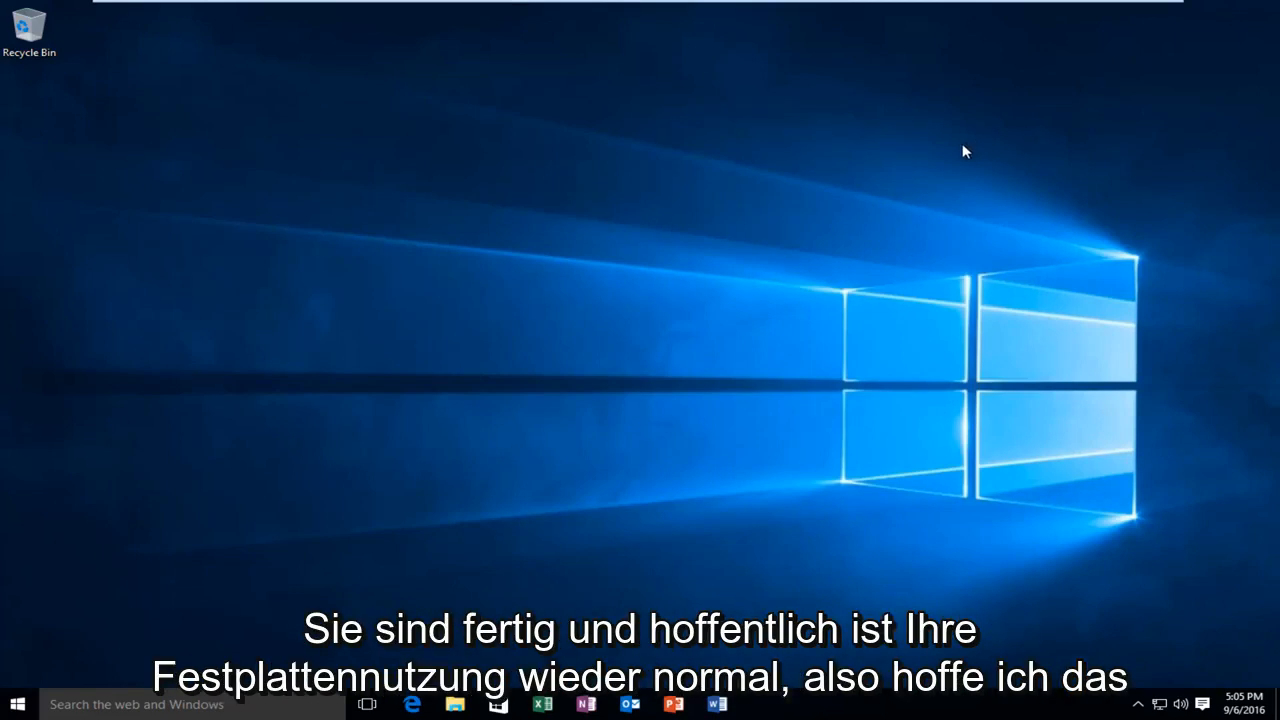
mouse_move(558, 337)
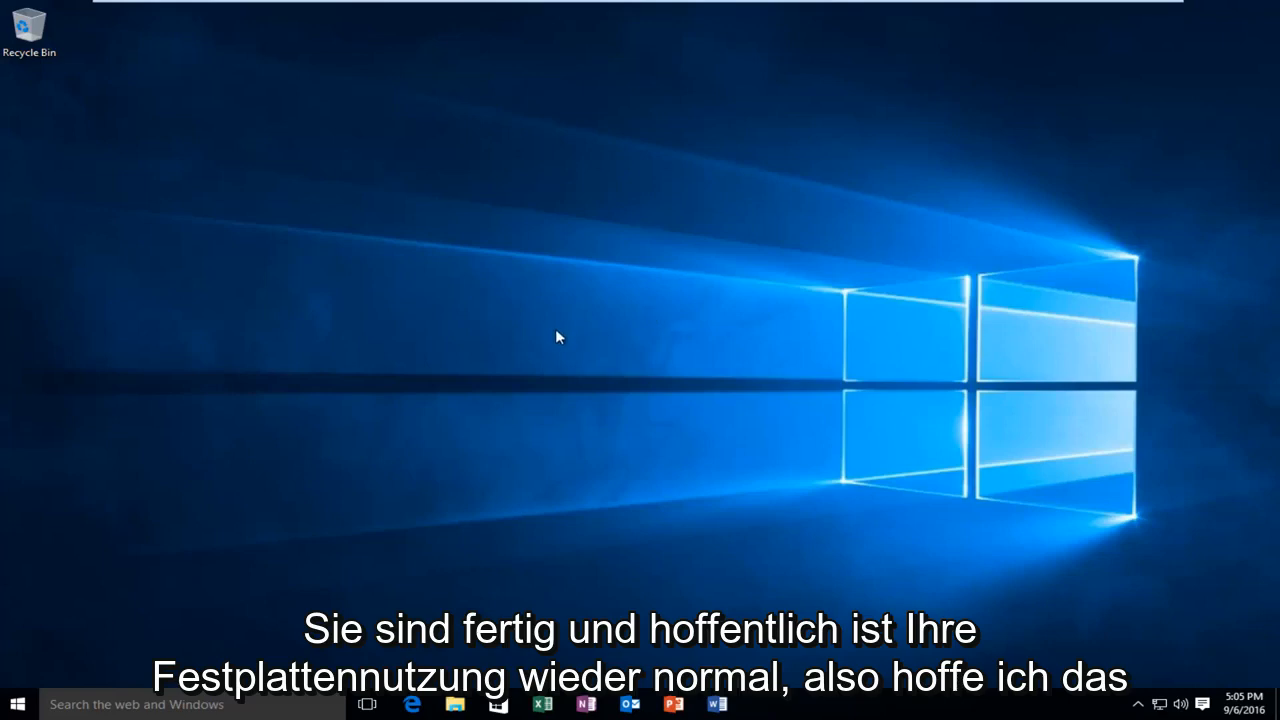